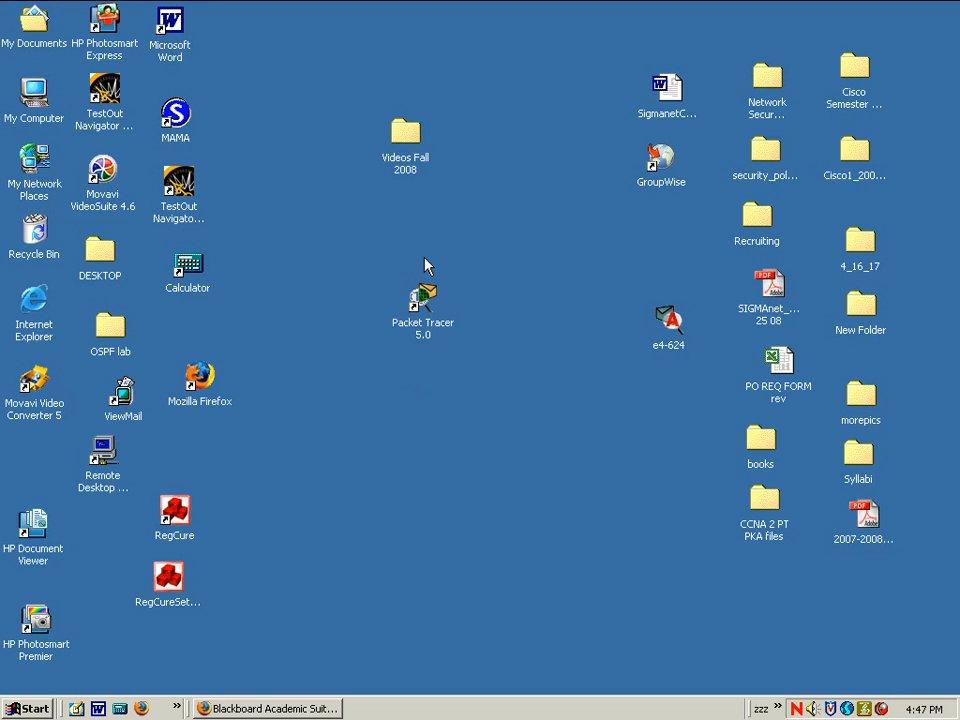
Launch Packet Tracer 5.0 from its Windows XP desktop shortcut
{"action": "left_click", "coordinate": [422, 297]}
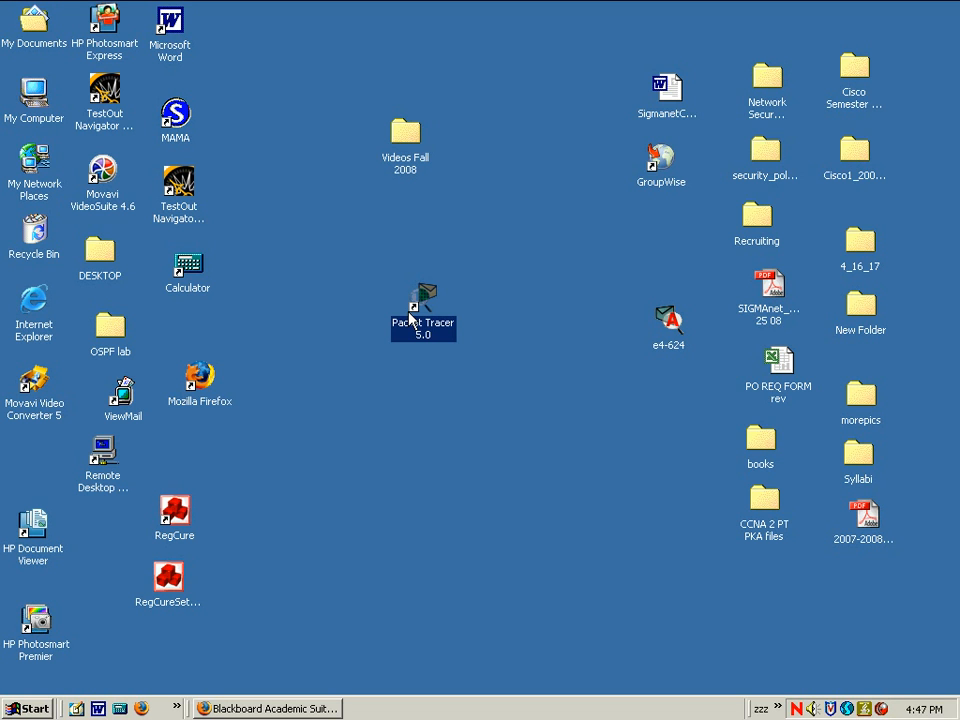
{"action": "double_click", "coordinate": [423, 300]}
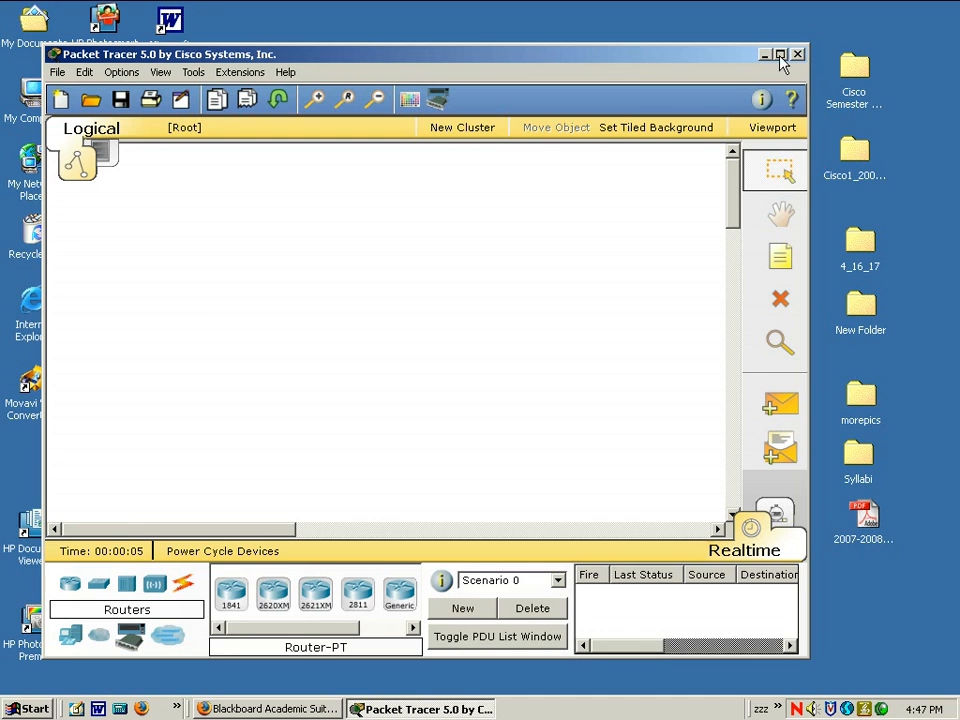
Maximize the Packet Tracer window and show the Routers device category
{"action": "left_click", "coordinate": [780, 54]}
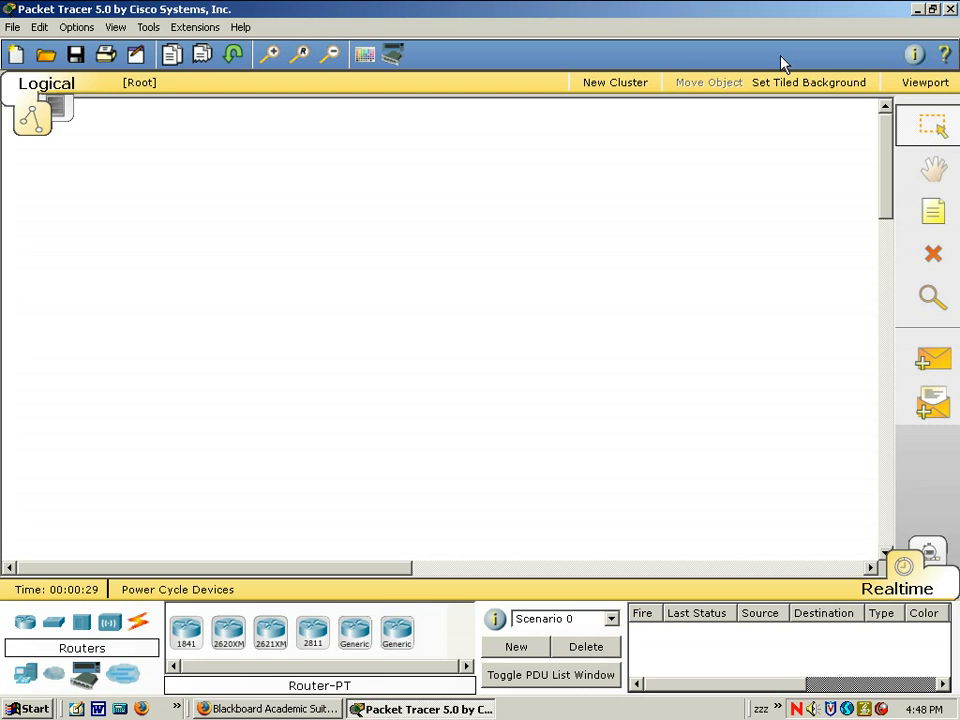
{"action": "mouse_move", "coordinate": [120, 580]}
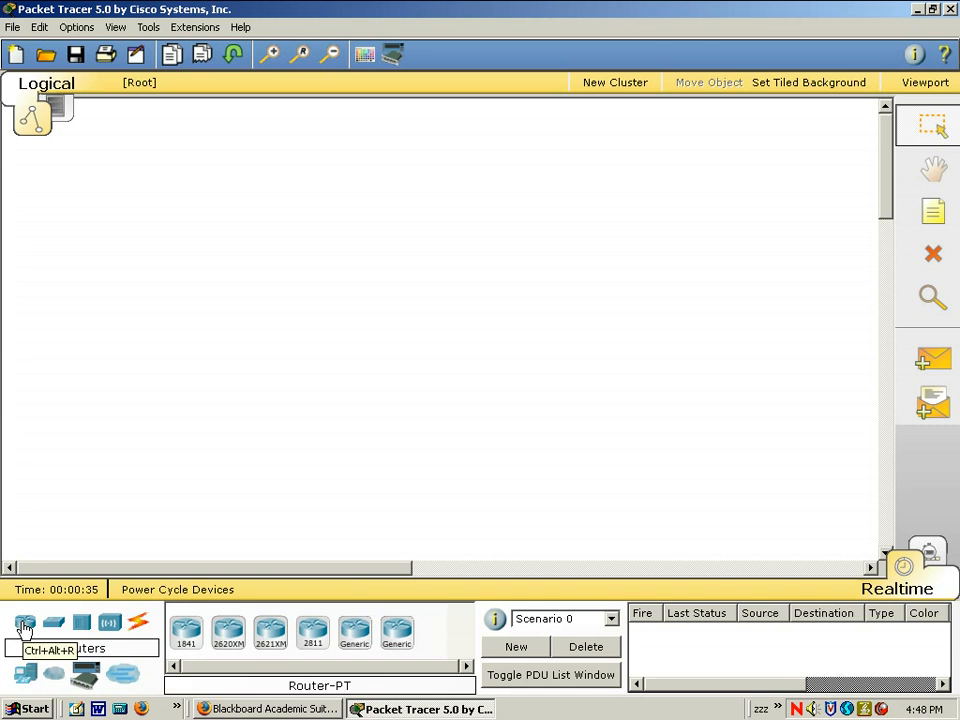
{"action": "left_click", "coordinate": [265, 708]}
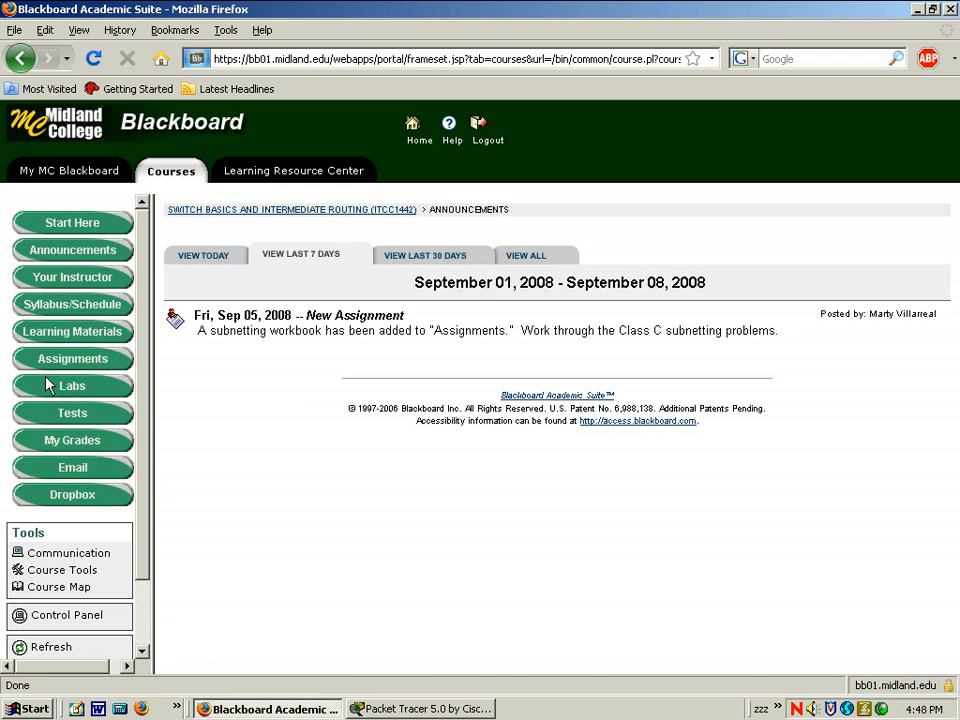
Go to Labs, then Ch 1 Labs, and open the Lab 1 ccna3_1.2.3 PDF
{"action": "left_click", "coordinate": [72, 385]}
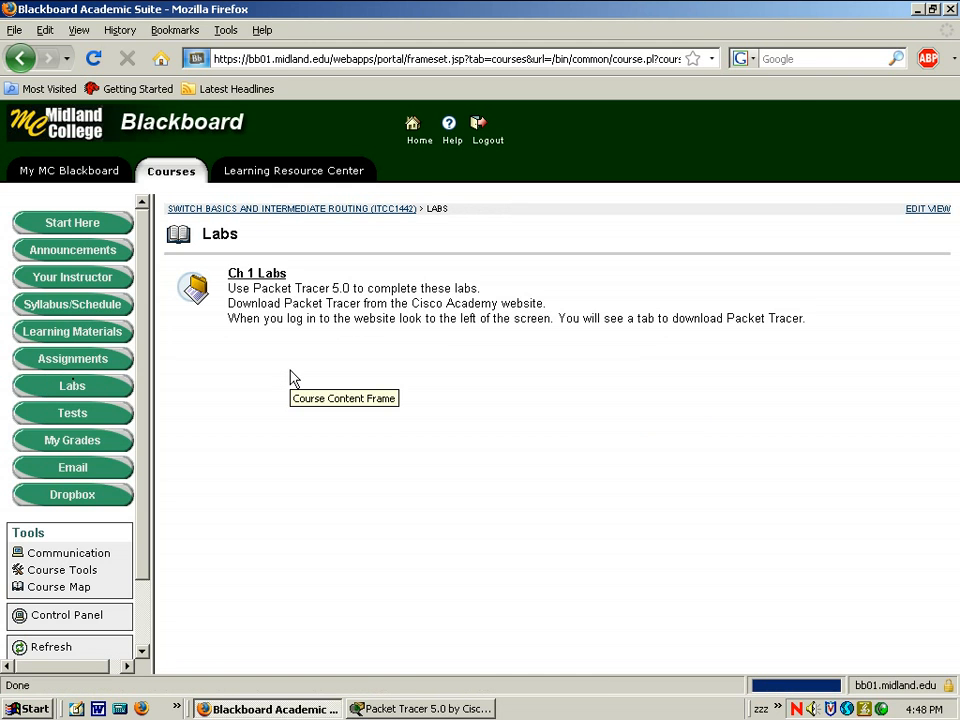
{"action": "left_click", "coordinate": [256, 273]}
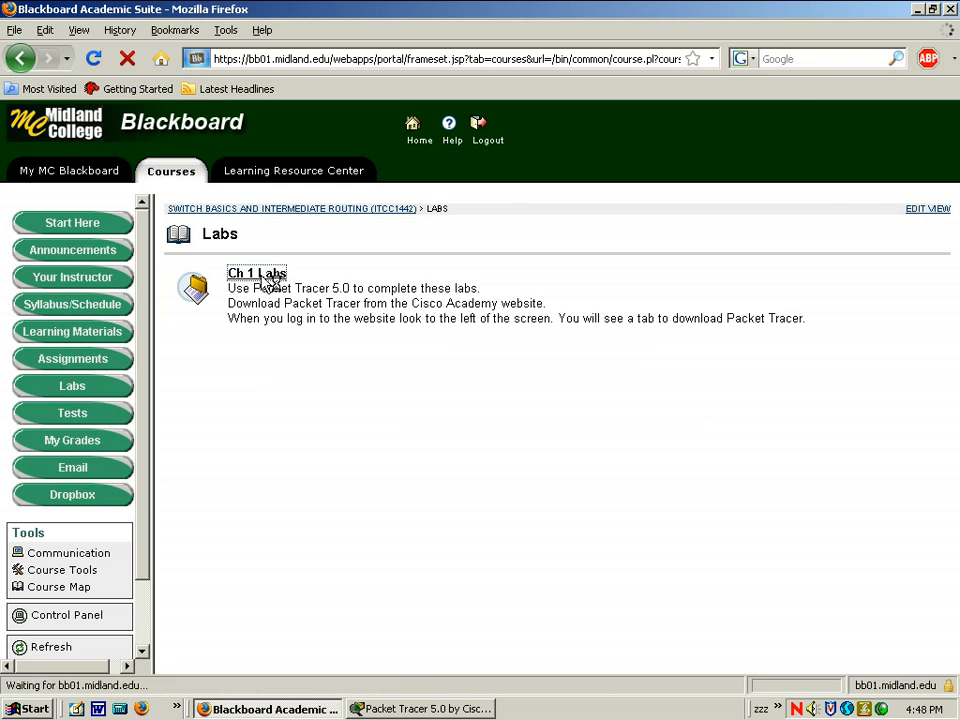
{"action": "left_click", "coordinate": [257, 273]}
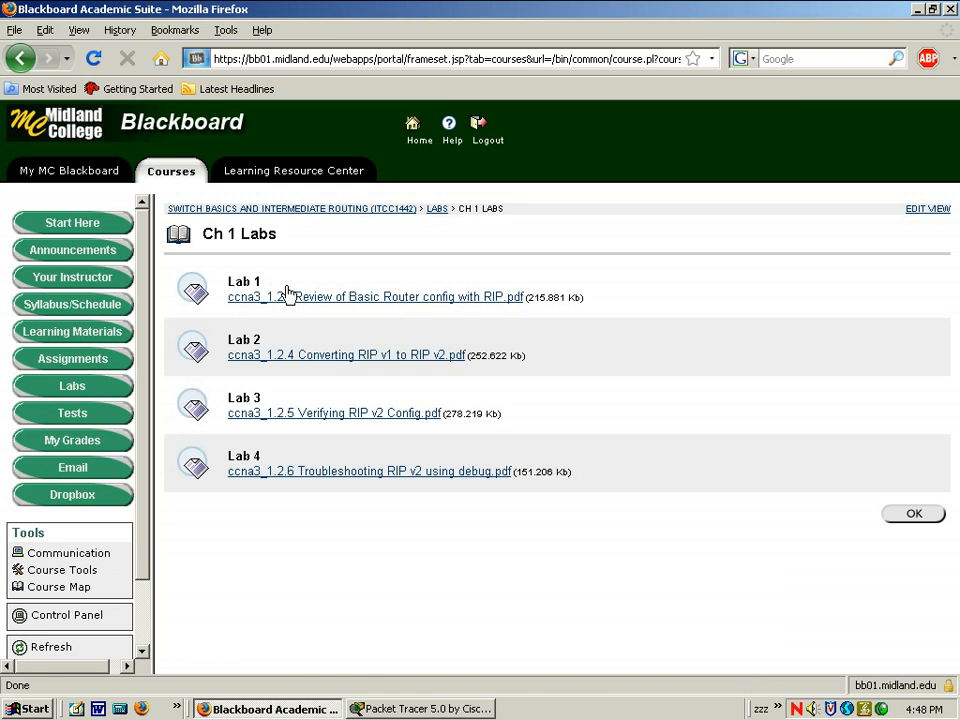
{"action": "mouse_move", "coordinate": [307, 297]}
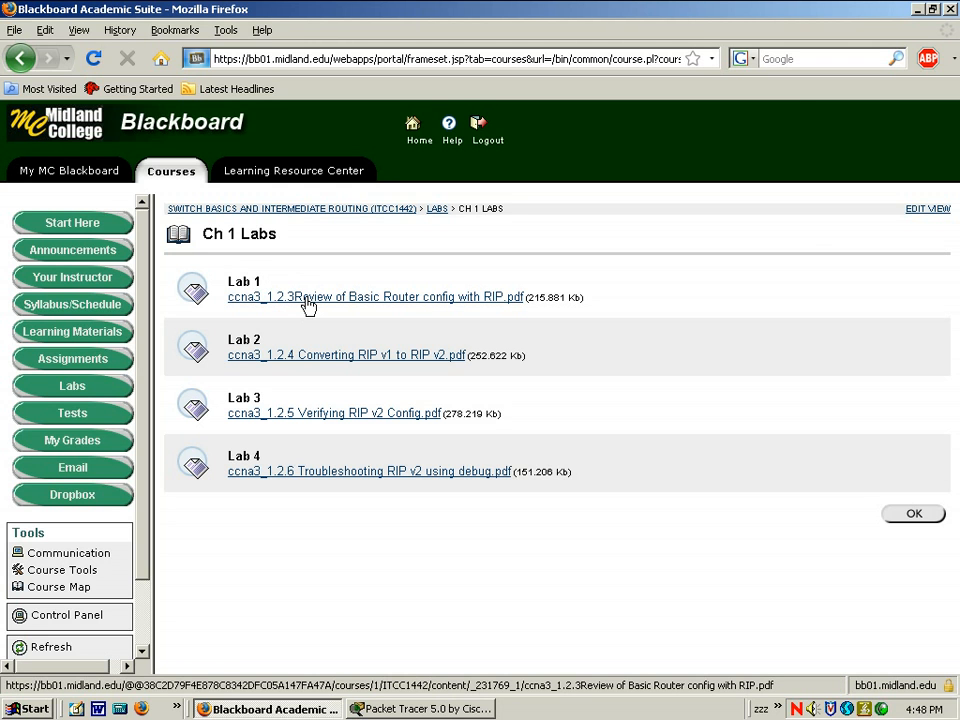
{"action": "left_click", "coordinate": [374, 297]}
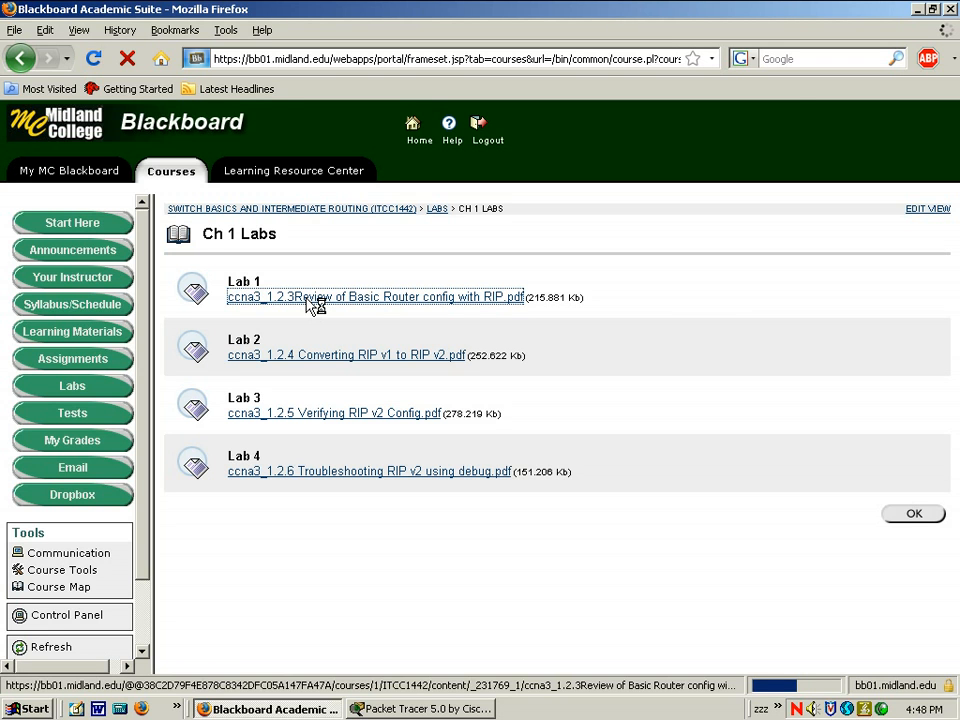
{"action": "left_click", "coordinate": [375, 297]}
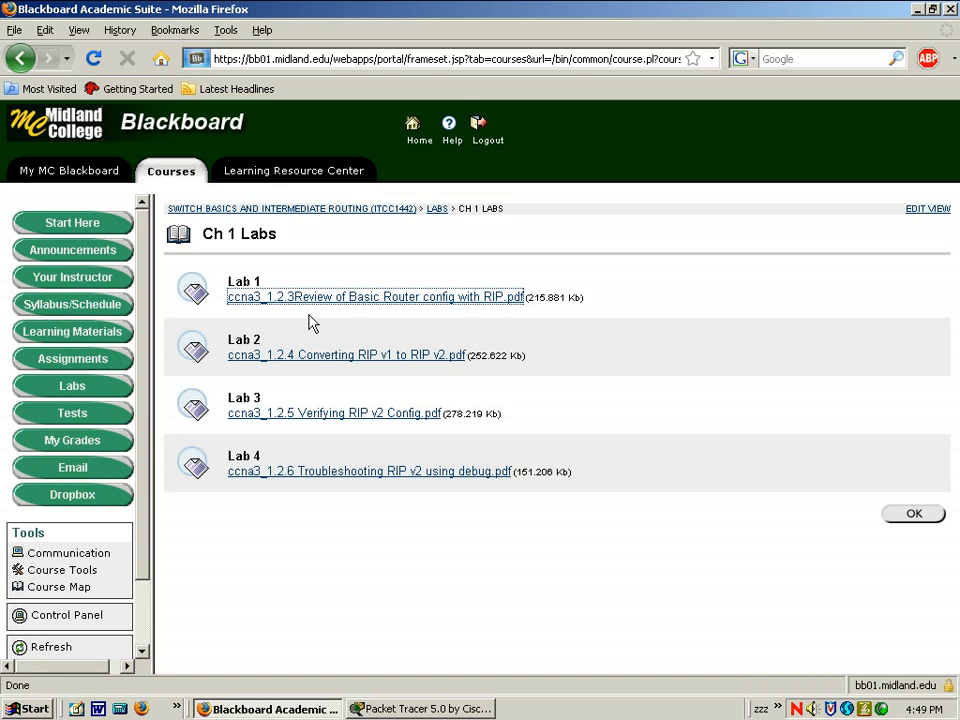
{"action": "left_click", "coordinate": [376, 296]}
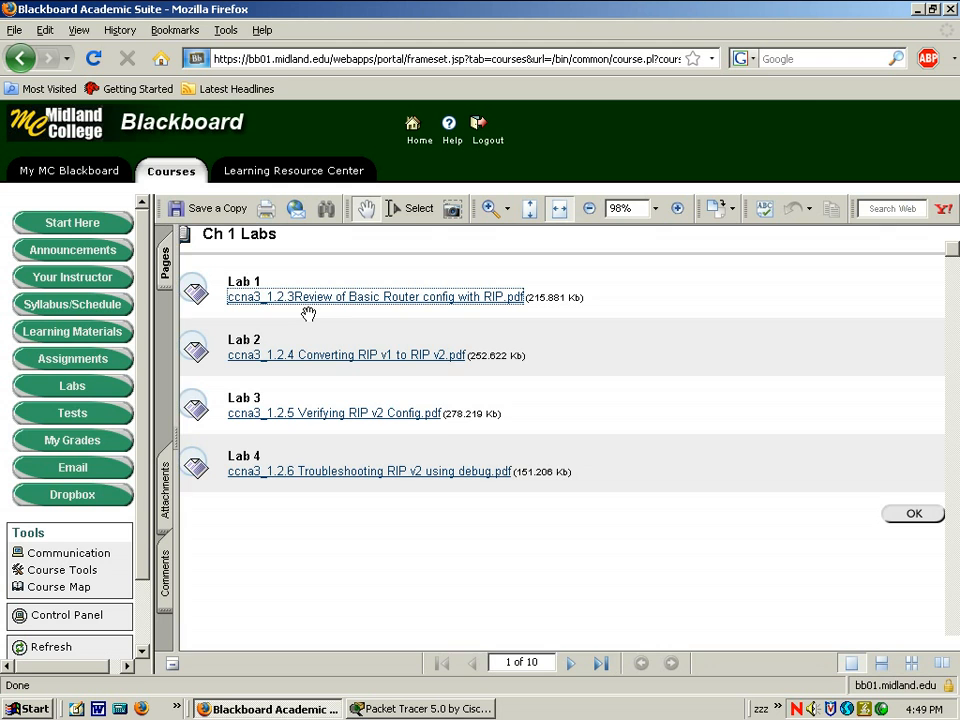
Scroll the Lab 1.2.3 PDF past the topology and addressing table to Objective and Background
{"action": "left_click", "coordinate": [376, 296]}
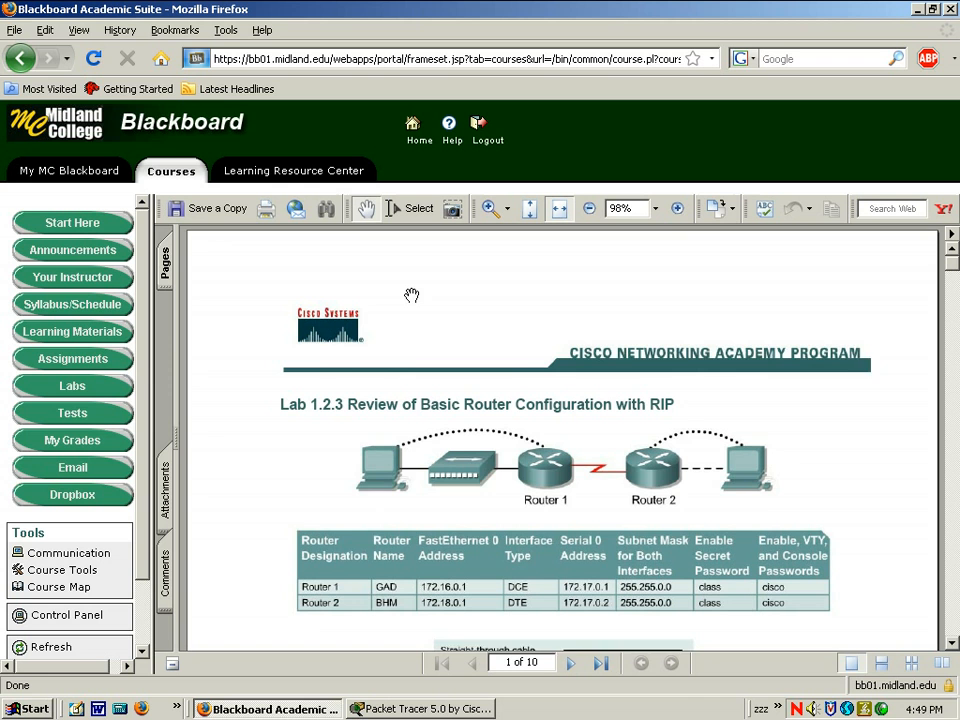
{"action": "scroll", "scroll_direction": "down", "scroll_amount": 3}
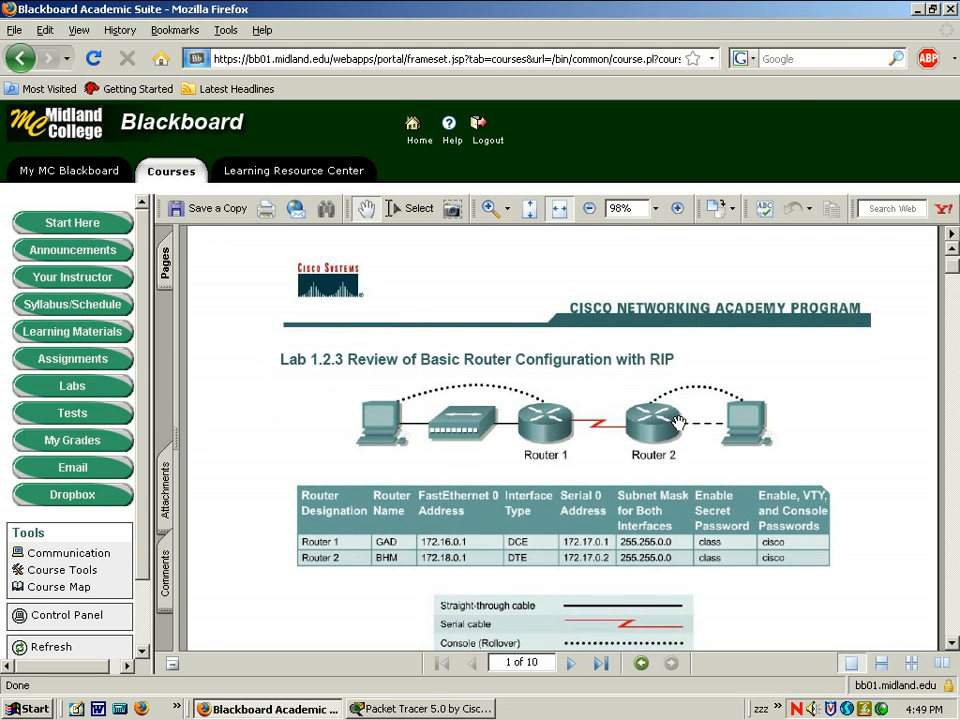
{"action": "mouse_move", "coordinate": [345, 425]}
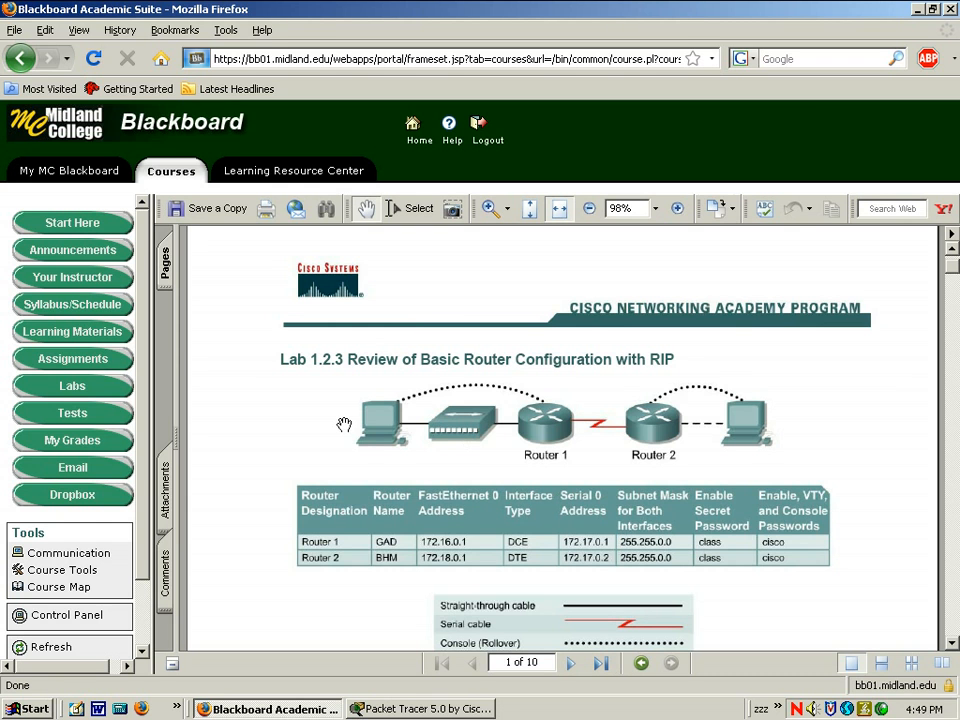
{"action": "mouse_move", "coordinate": [555, 487]}
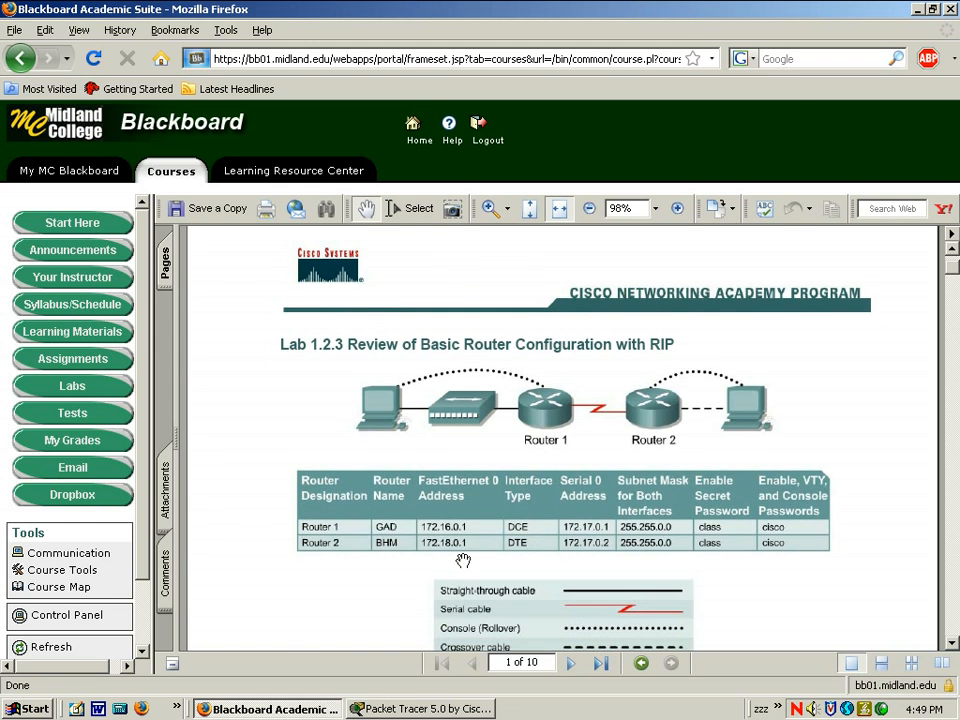
{"action": "mouse_move", "coordinate": [410, 542]}
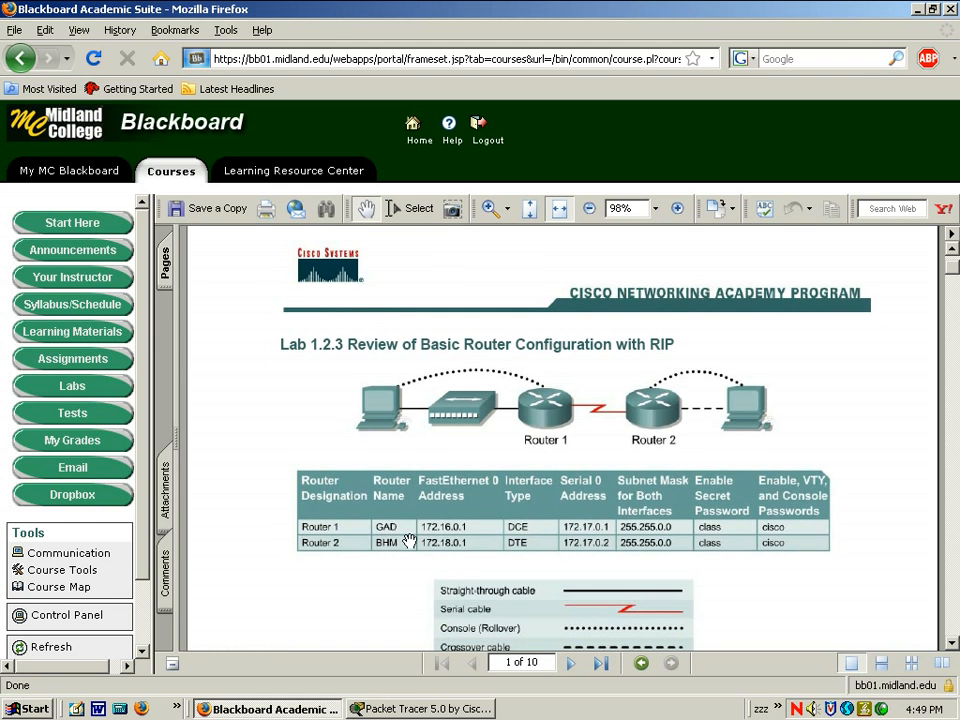
{"action": "mouse_move", "coordinate": [558, 542]}
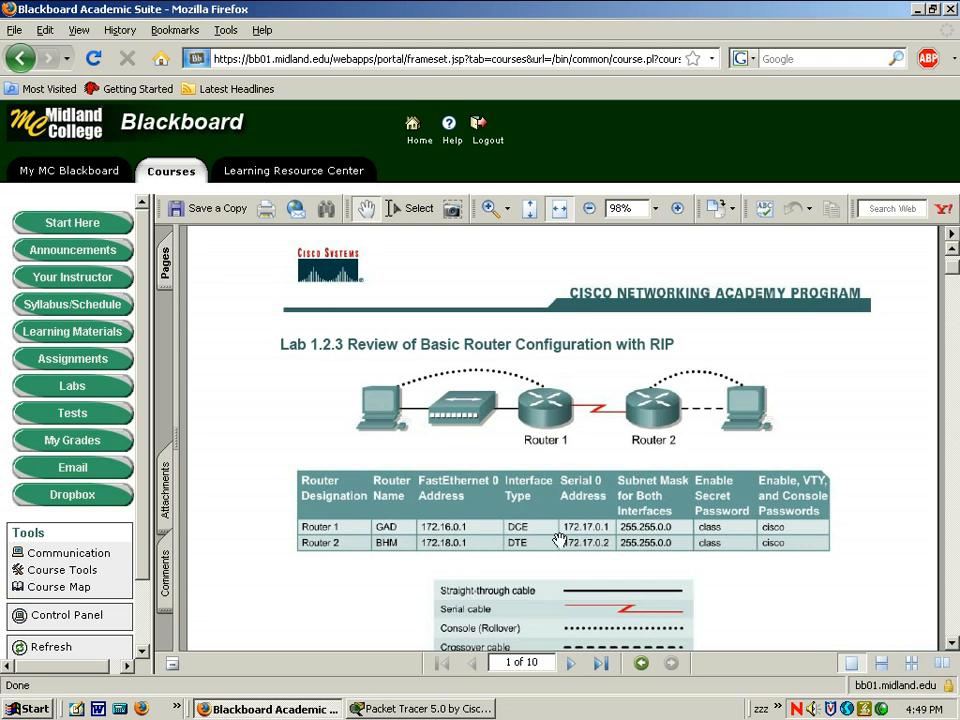
{"action": "scroll", "scroll_direction": "down", "scroll_amount": 3}
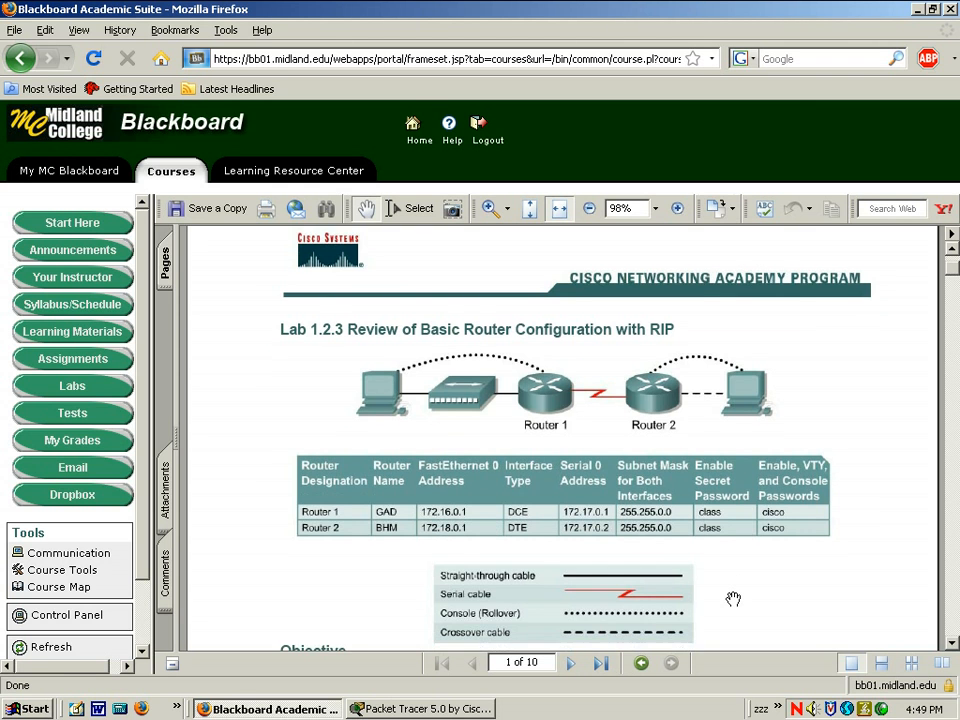
{"action": "scroll", "scroll_direction": "down", "scroll_amount": 3}
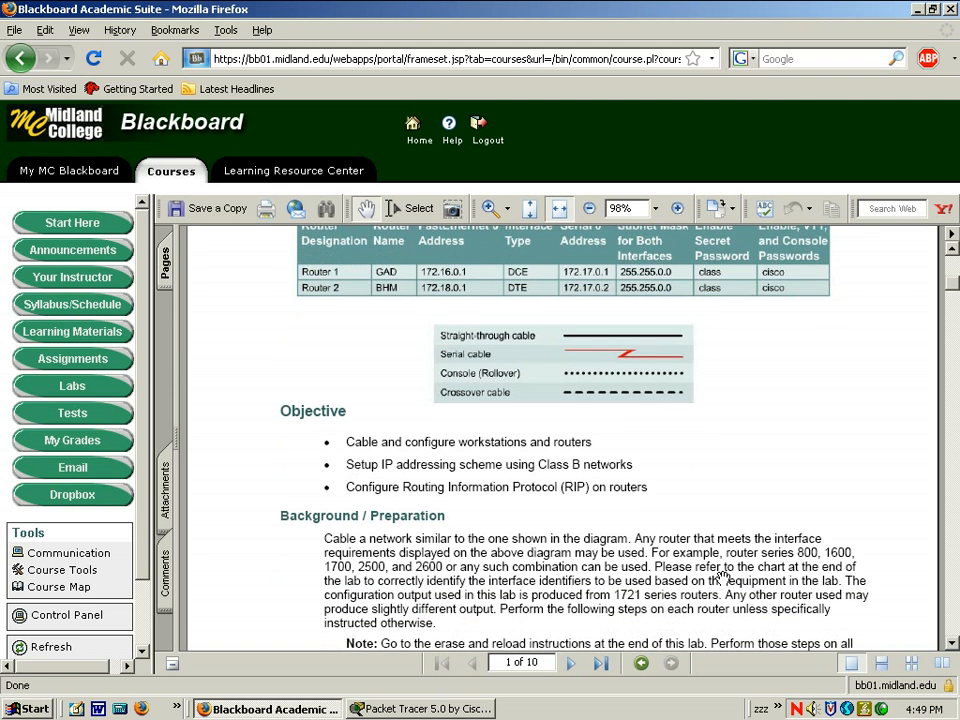
{"action": "scroll", "scroll_direction": "down", "scroll_amount": 3}
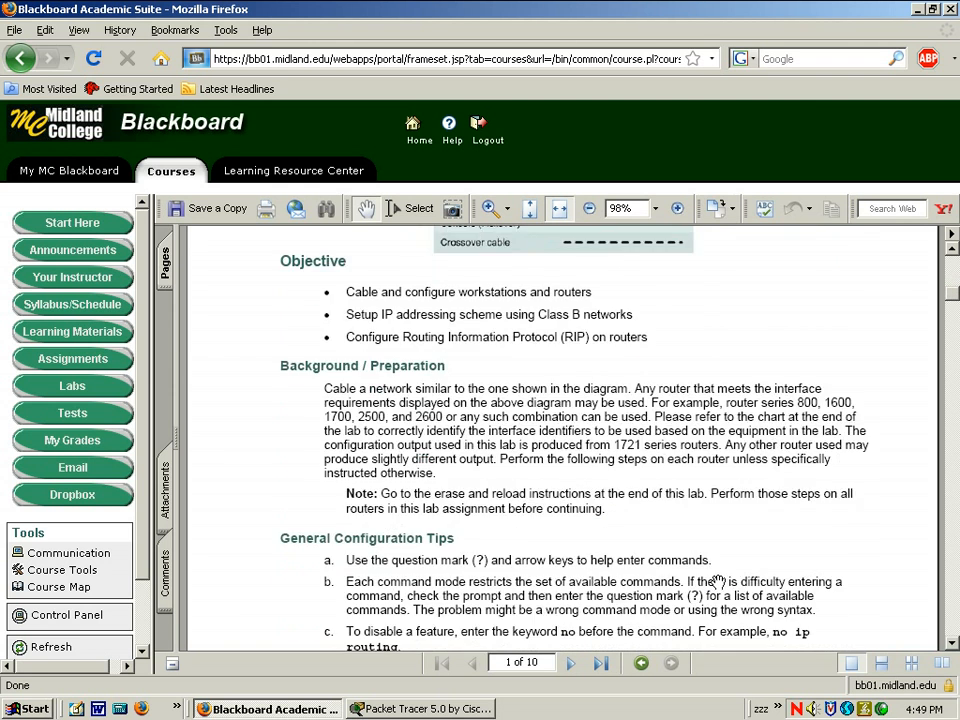
Read further through the Lab 1.2.3 PDF's router command modes table toward Step 1
{"action": "left_click", "coordinate": [570, 663]}
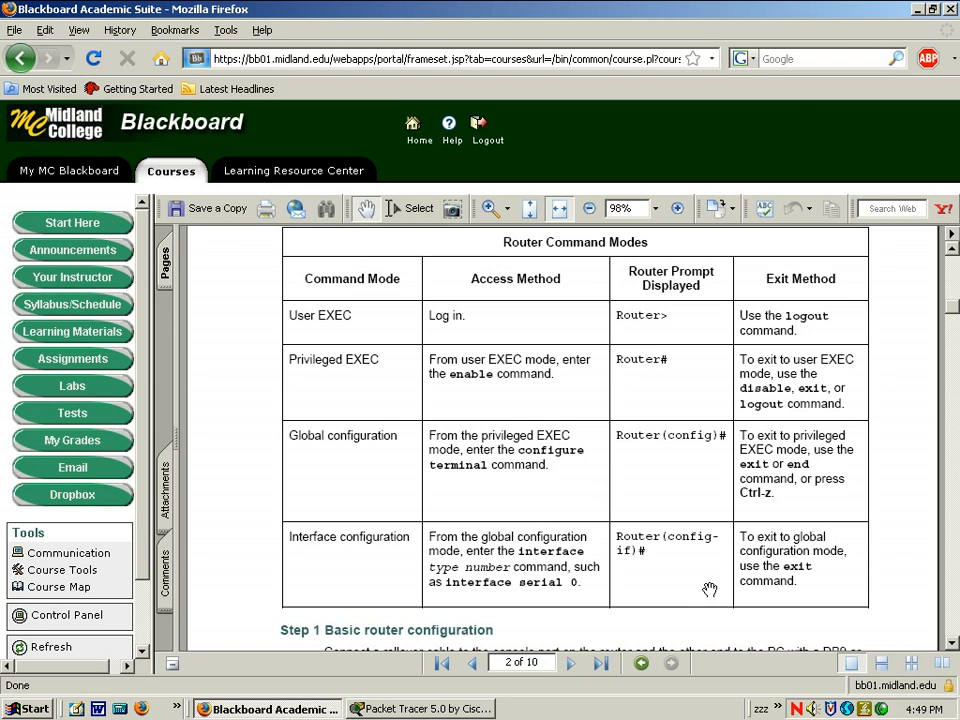
{"action": "mouse_move", "coordinate": [695, 632]}
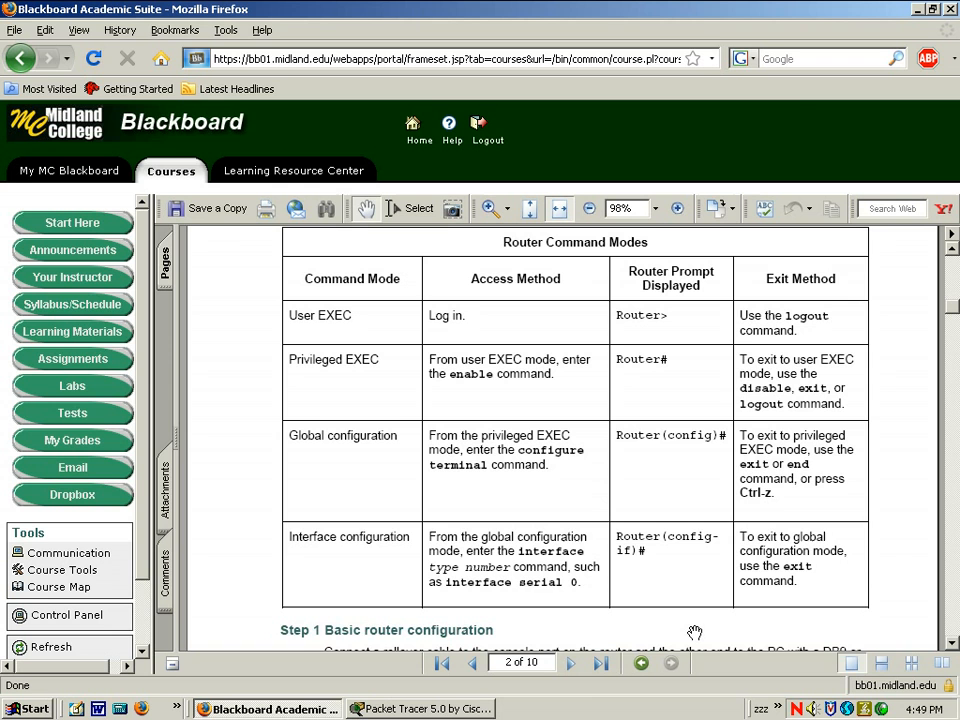
{"action": "scroll", "scroll_direction": "down", "scroll_amount": 3}
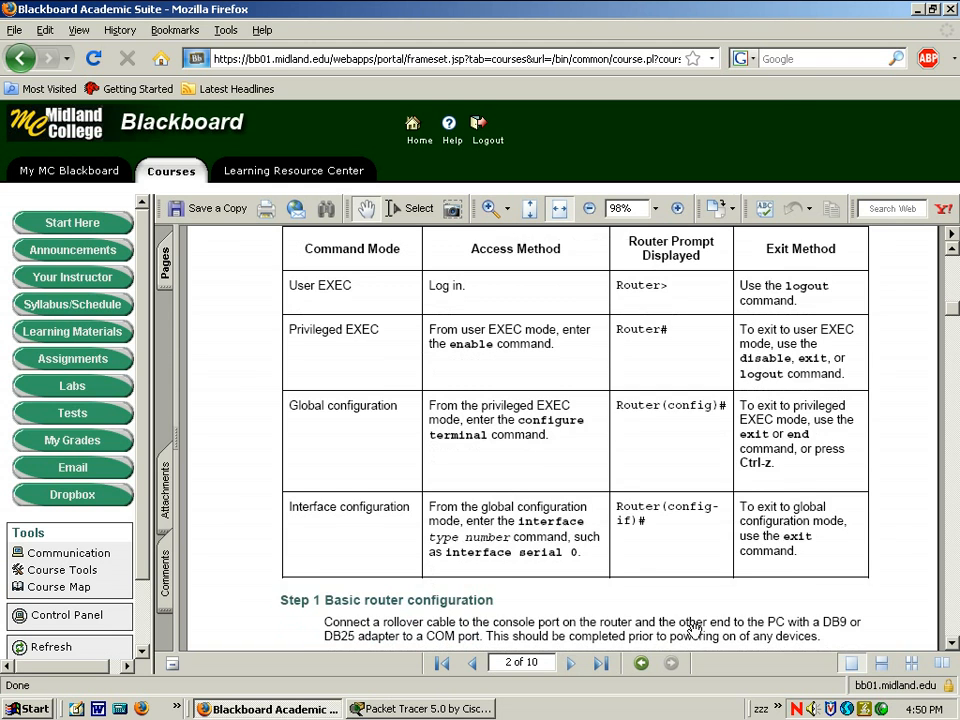
{"action": "scroll", "scroll_direction": "down", "scroll_amount": 3}
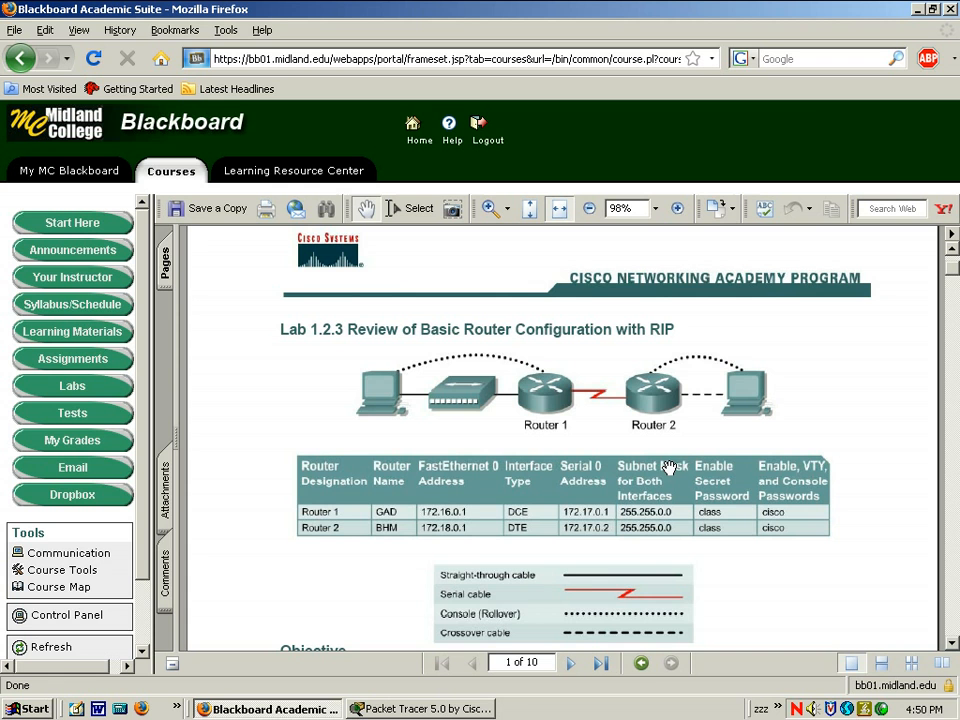
{"action": "mouse_move", "coordinate": [474, 16]}
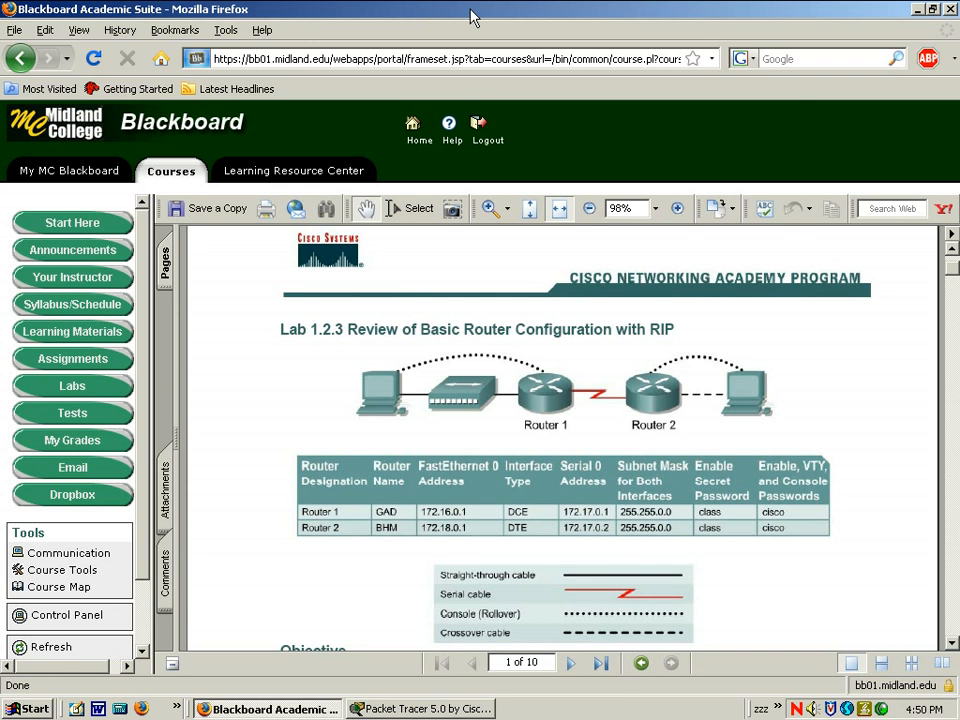
Bring Packet Tracer forward and scroll the Firefox PDF to the topology diagram
{"action": "left_click", "coordinate": [420, 708]}
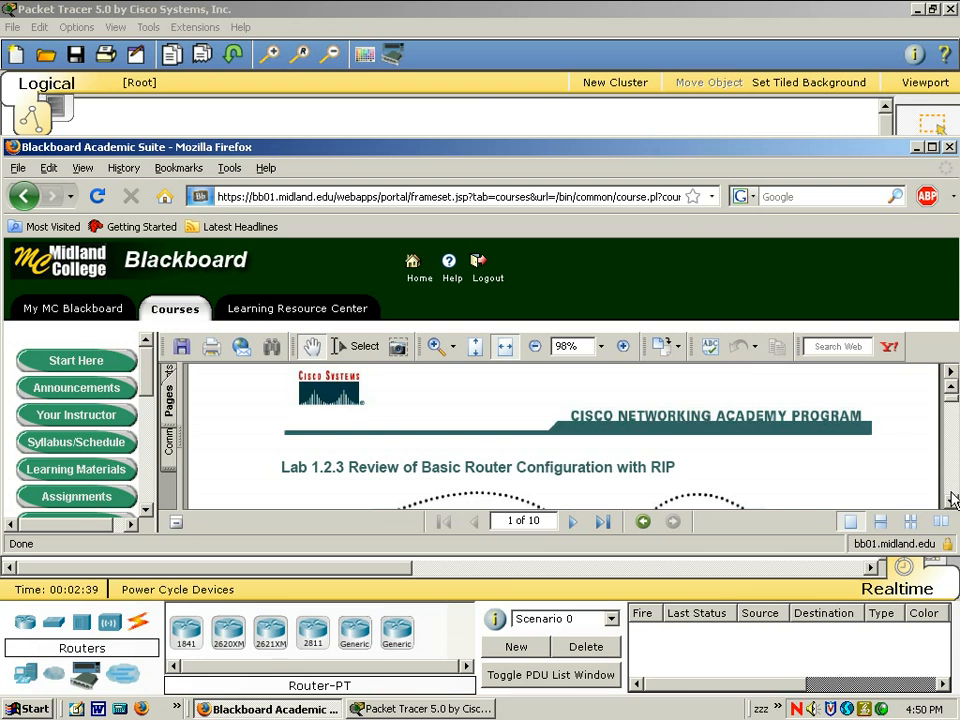
{"action": "scroll", "scroll_direction": "down", "scroll_amount": 3}
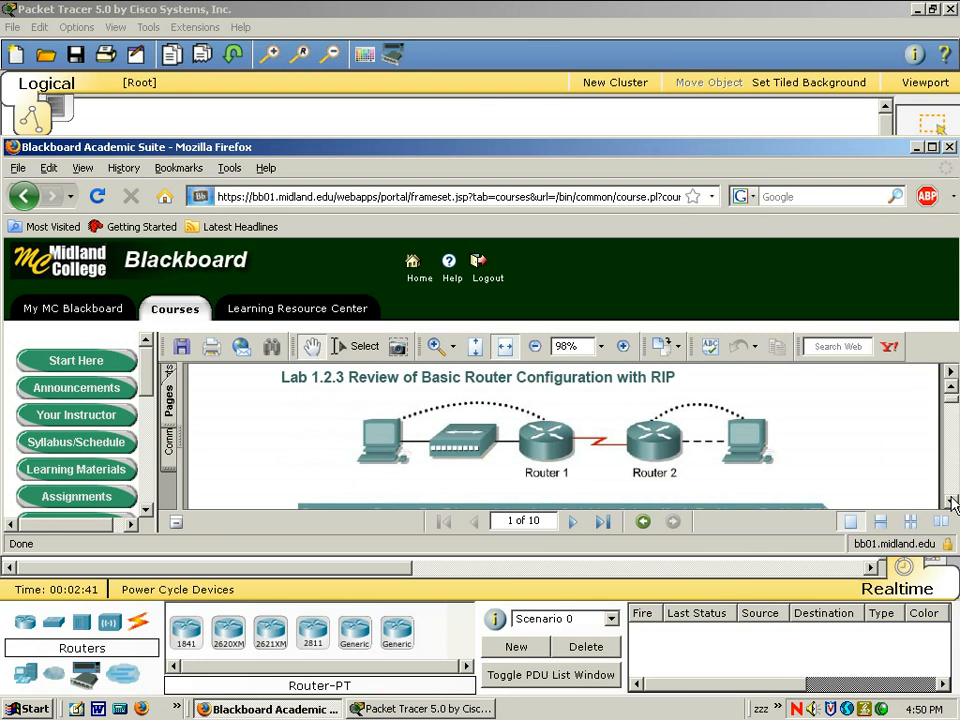
{"action": "mouse_move", "coordinate": [530, 38]}
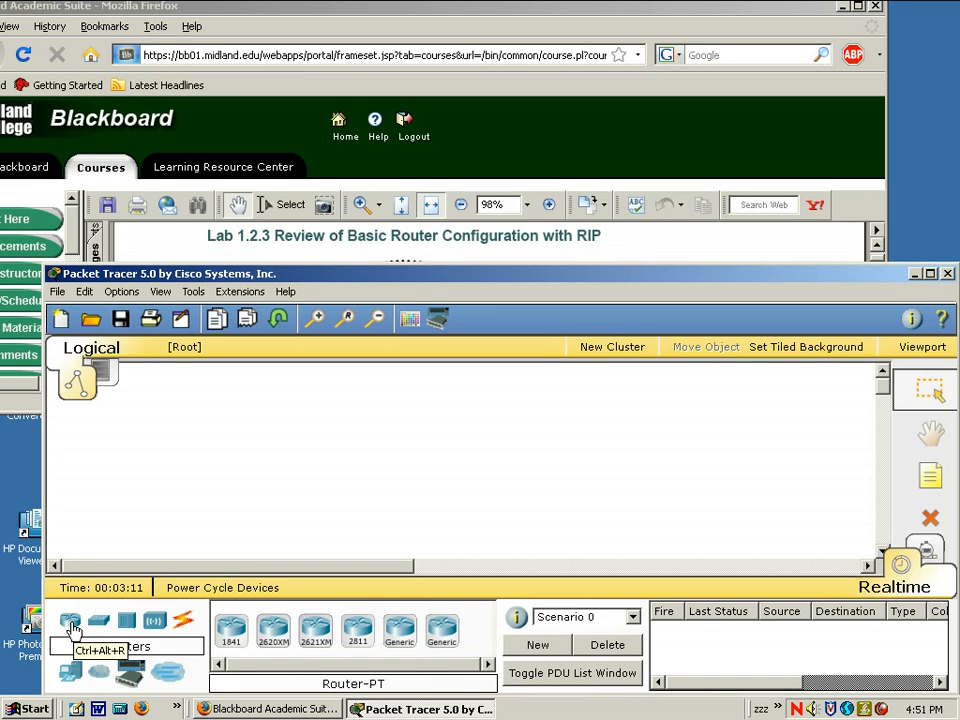
{"action": "mouse_move", "coordinate": [275, 633]}
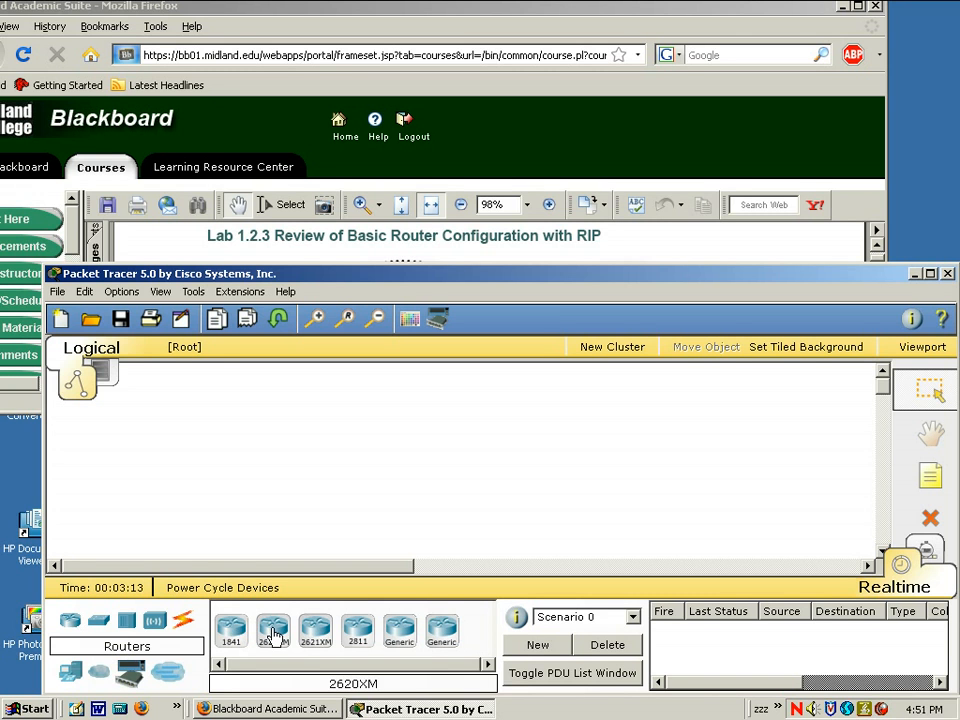
{"action": "mouse_move", "coordinate": [399, 630]}
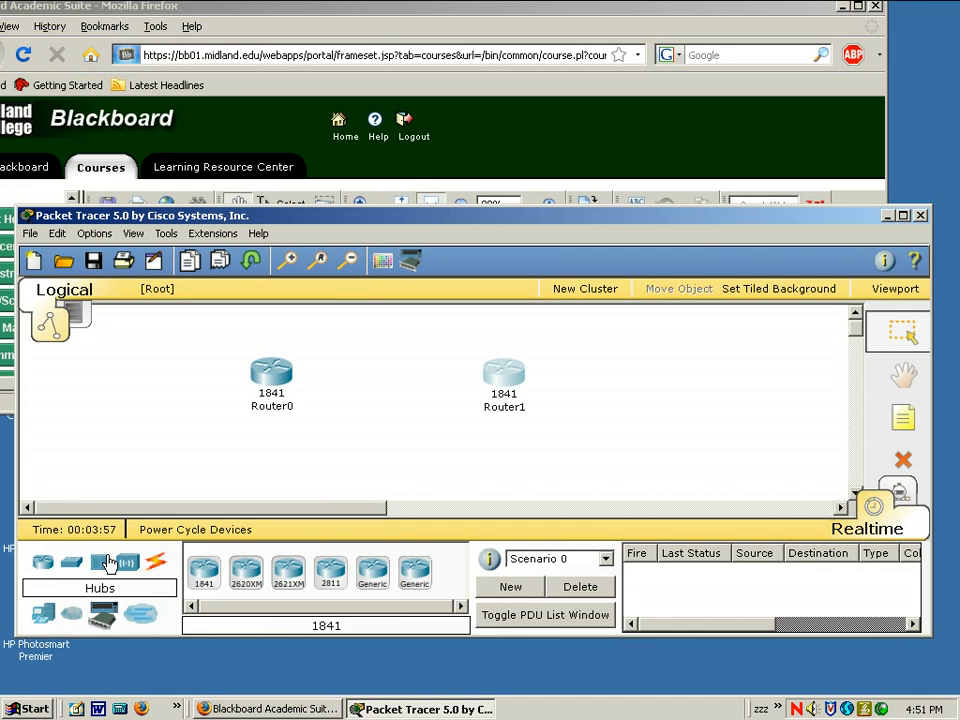
Place a generic hub left of Router0 and two PCs, then open Router0's settings
{"action": "left_click", "coordinate": [99, 562]}
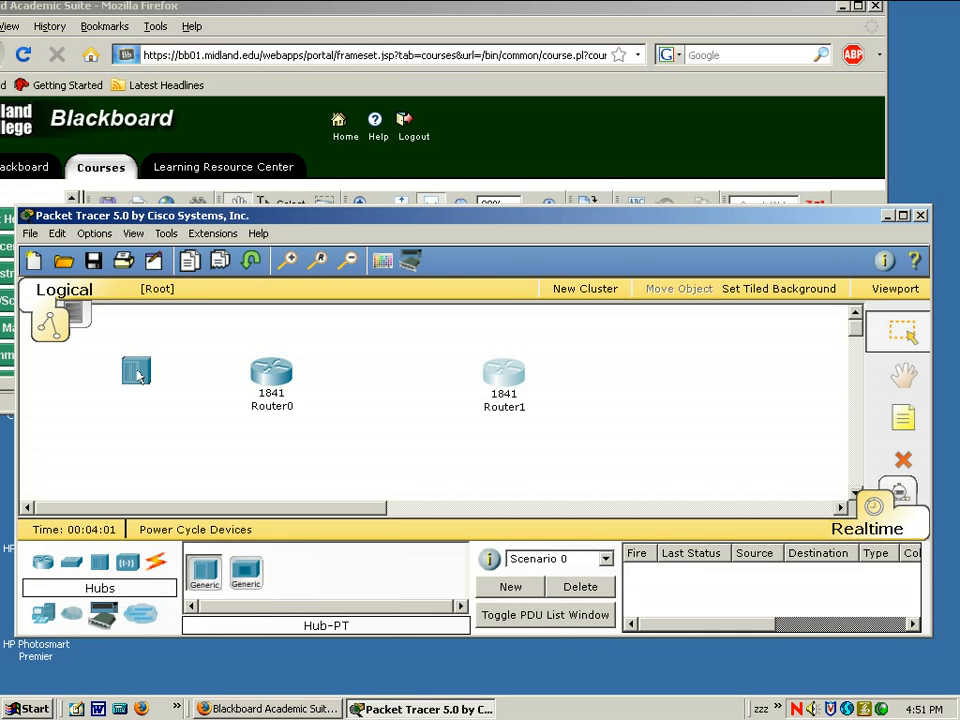
{"action": "left_click", "coordinate": [143, 383]}
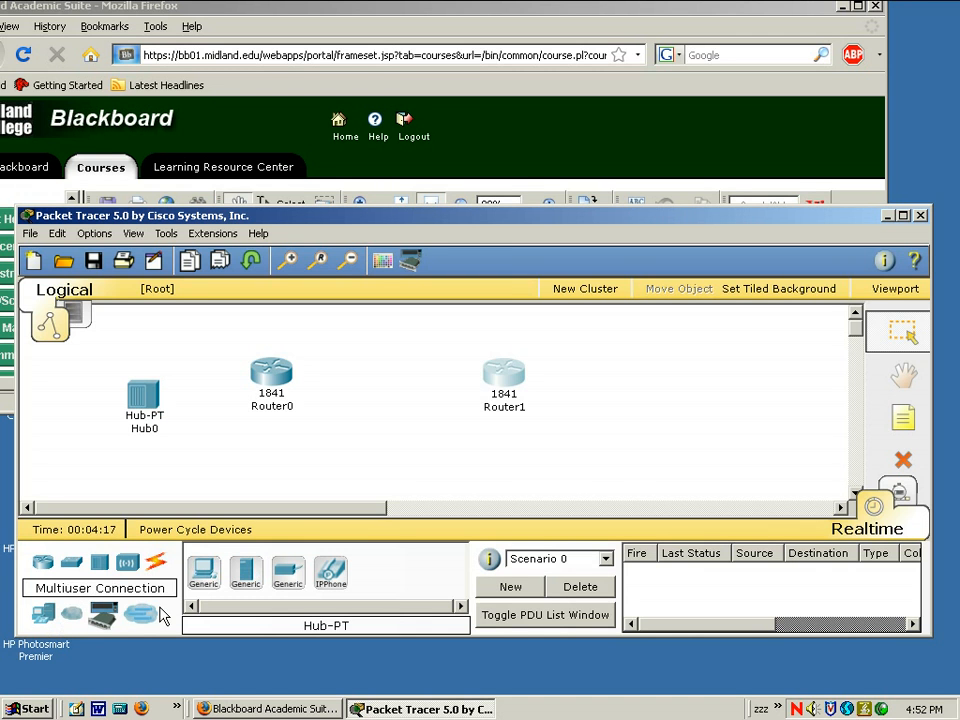
{"action": "left_click", "coordinate": [204, 571]}
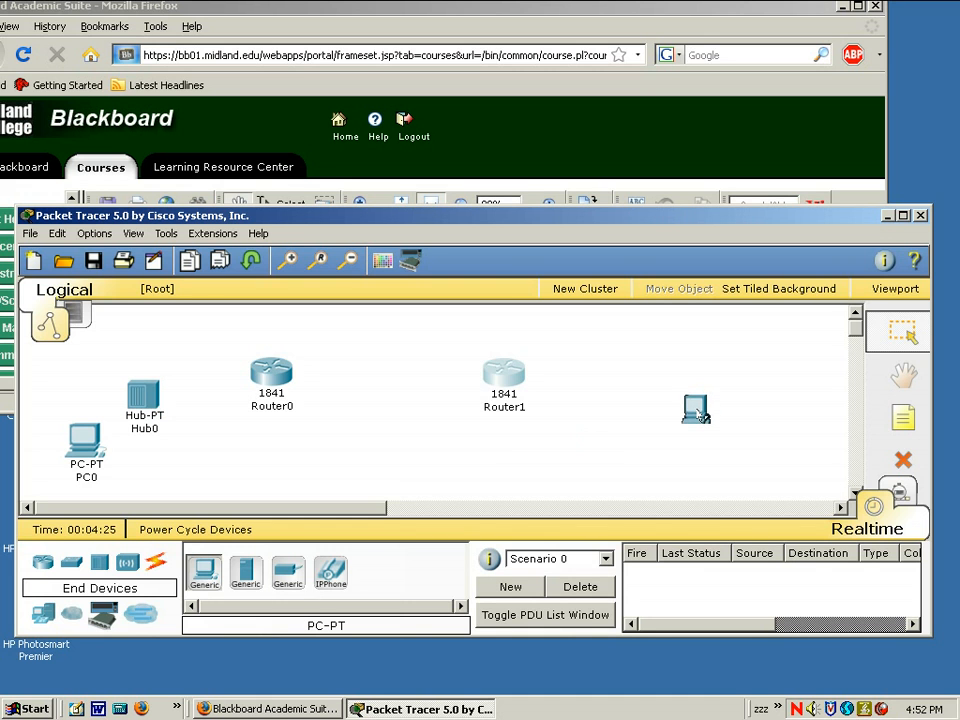
{"action": "left_click", "coordinate": [703, 420]}
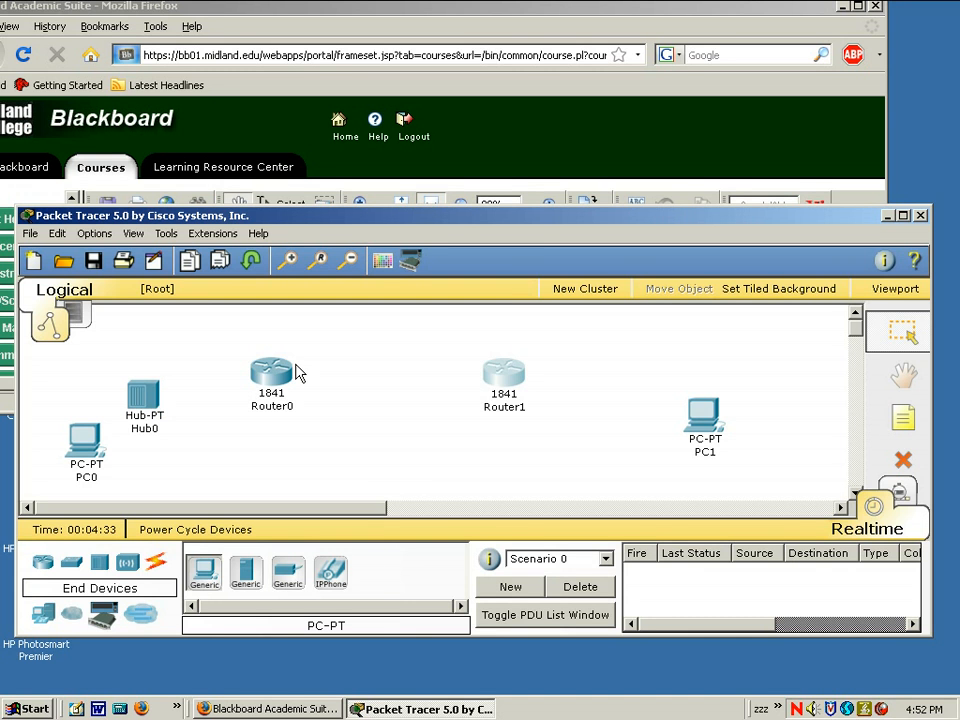
{"action": "mouse_move", "coordinate": [315, 400]}
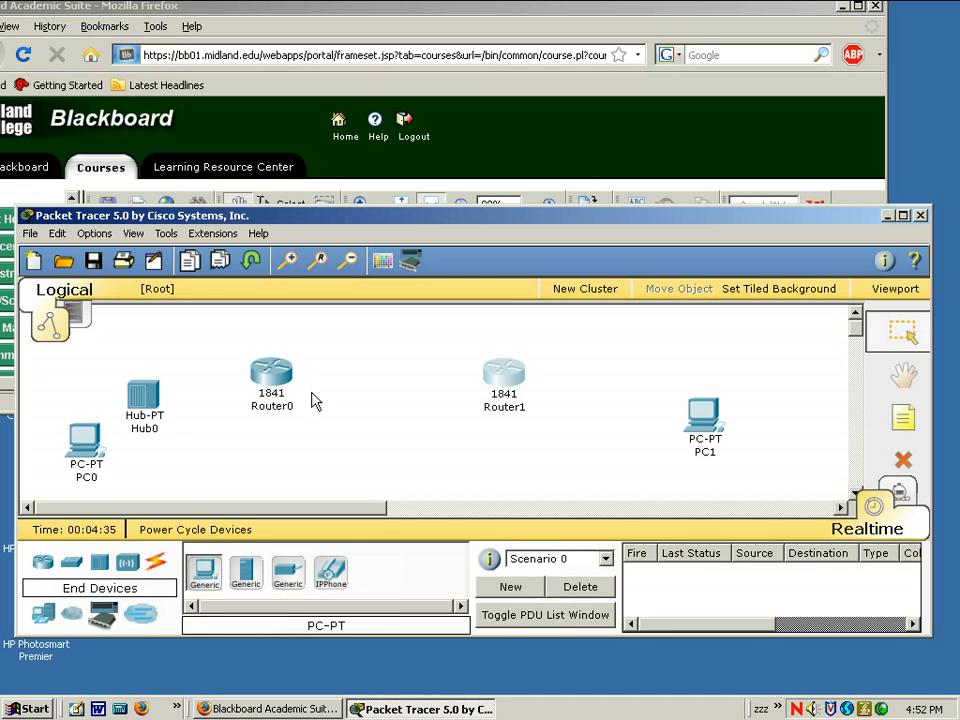
{"action": "mouse_move", "coordinate": [278, 395]}
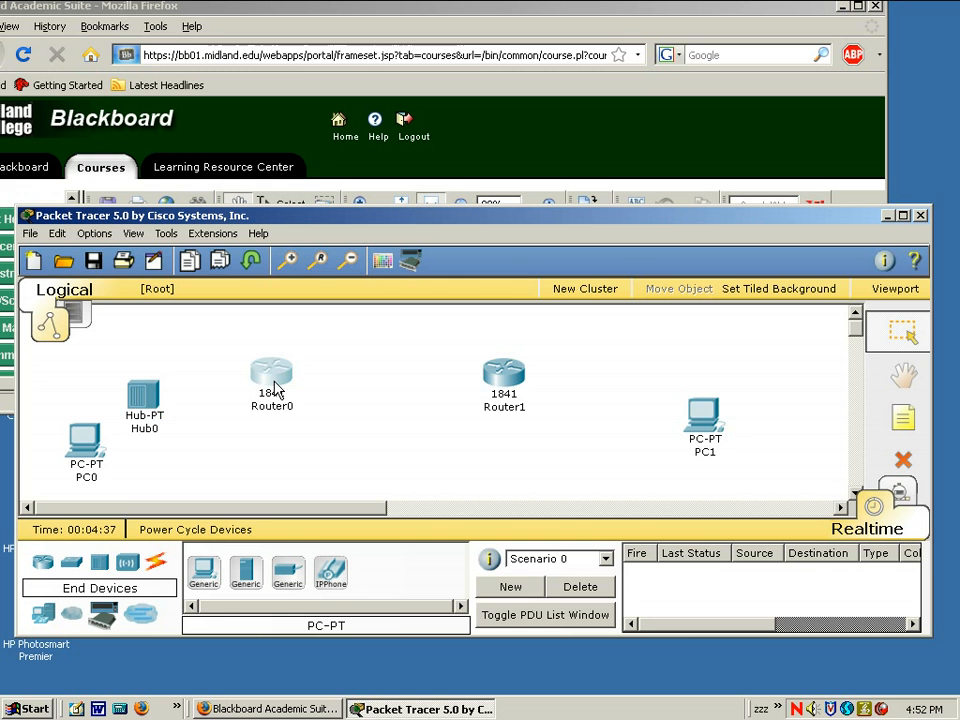
{"action": "double_click", "coordinate": [271, 375]}
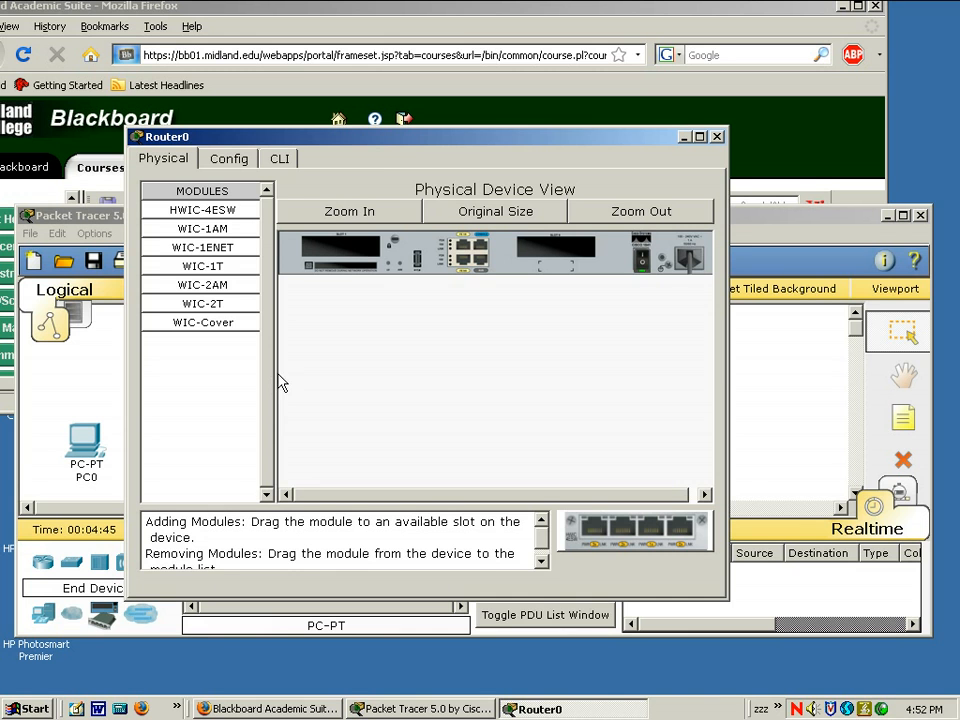
{"action": "mouse_move", "coordinate": [390, 235]}
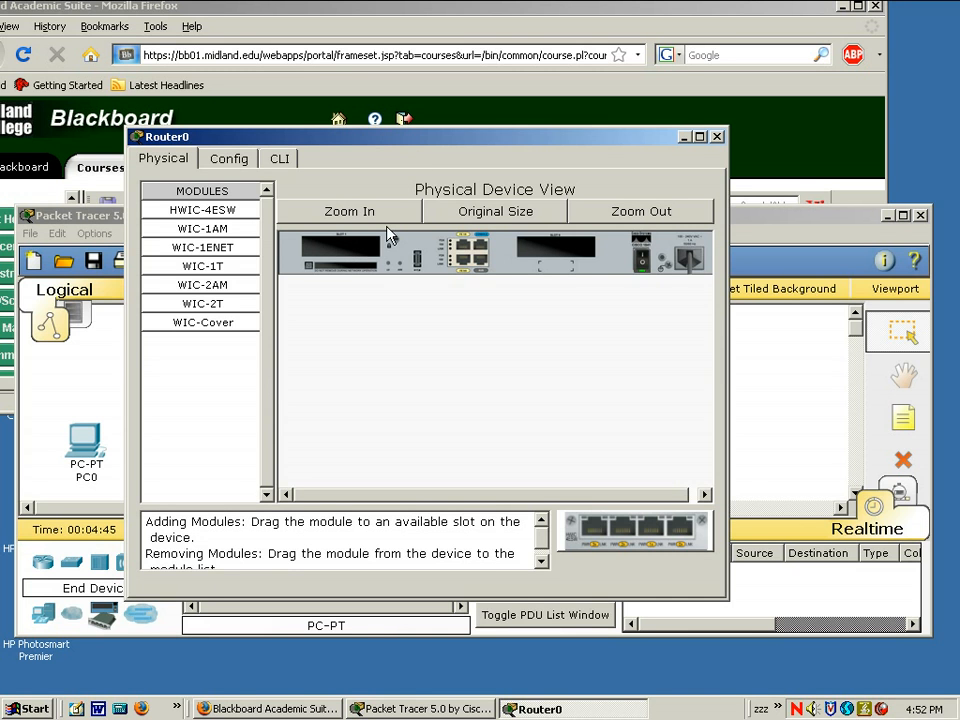
{"action": "mouse_move", "coordinate": [360, 247]}
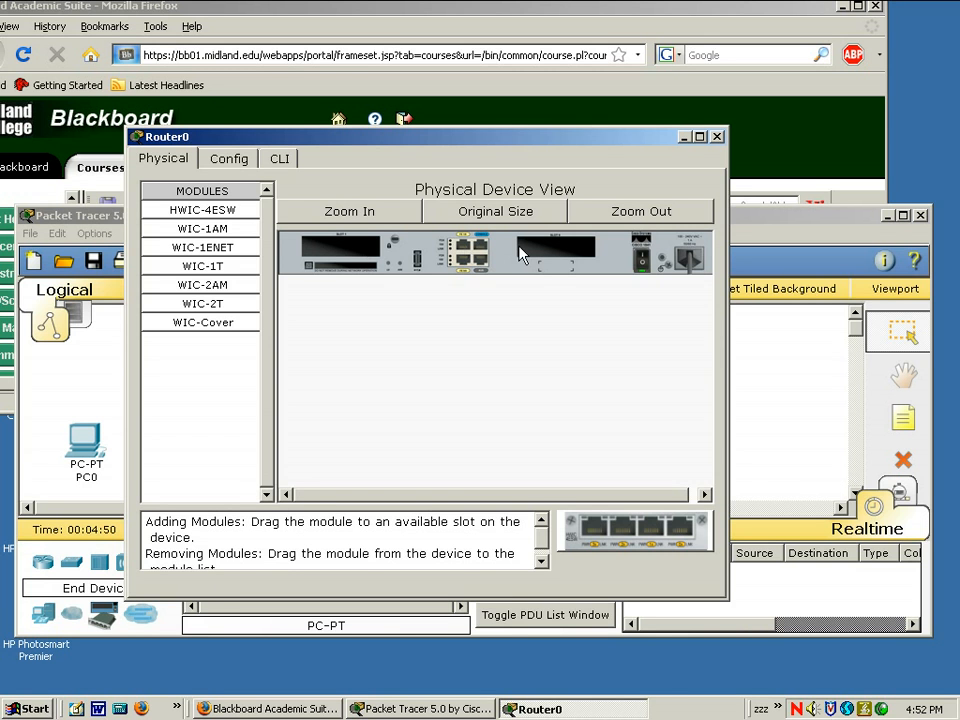
{"action": "mouse_move", "coordinate": [545, 255]}
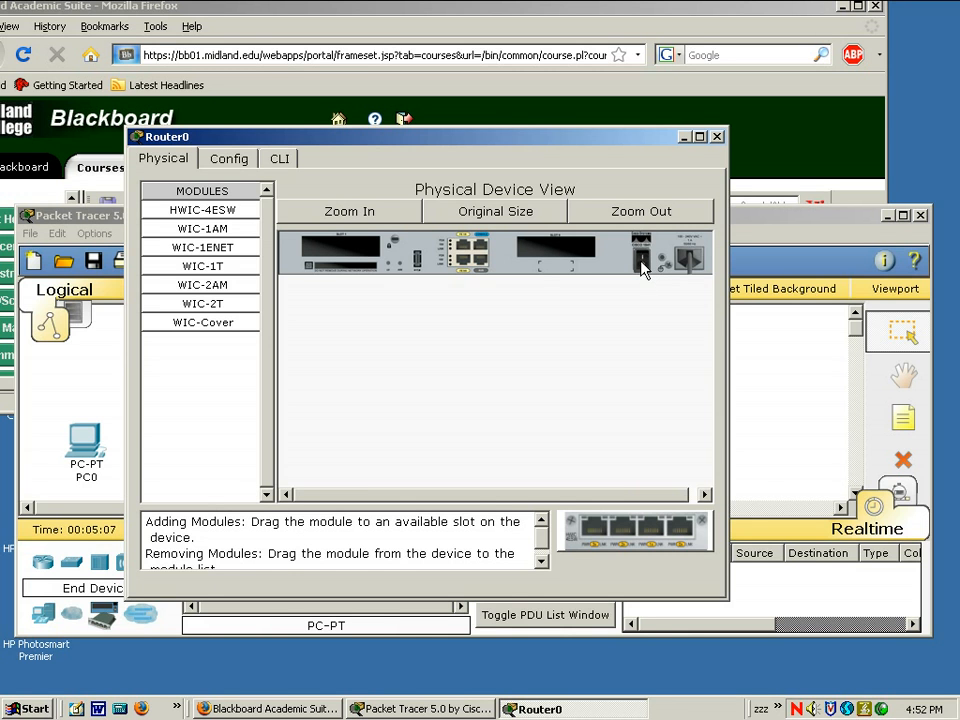
{"action": "mouse_move", "coordinate": [538, 268]}
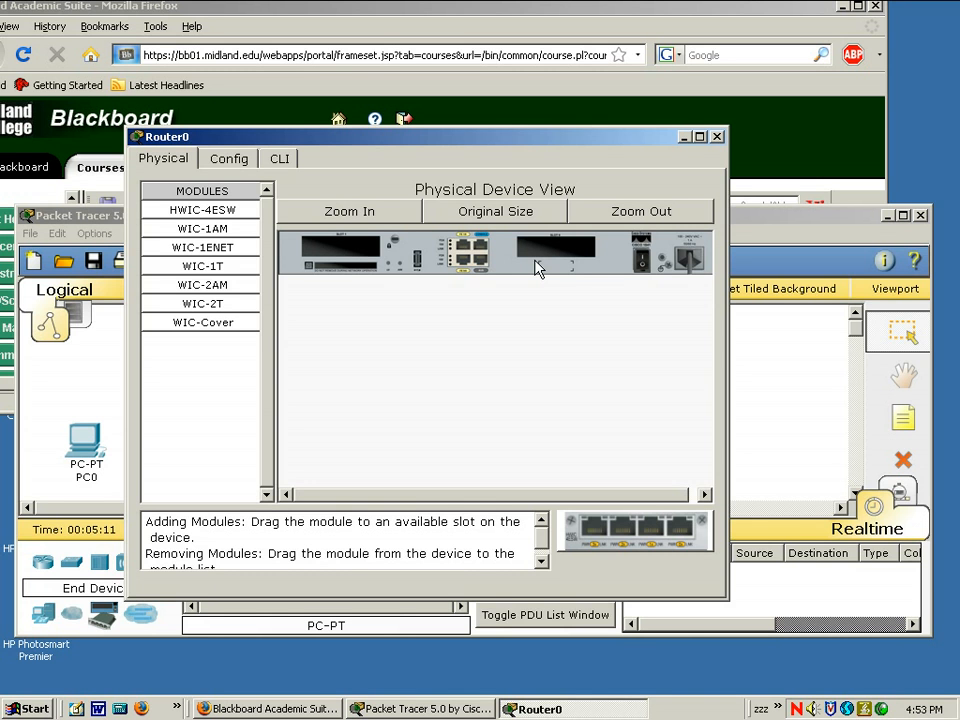
{"action": "mouse_move", "coordinate": [483, 308]}
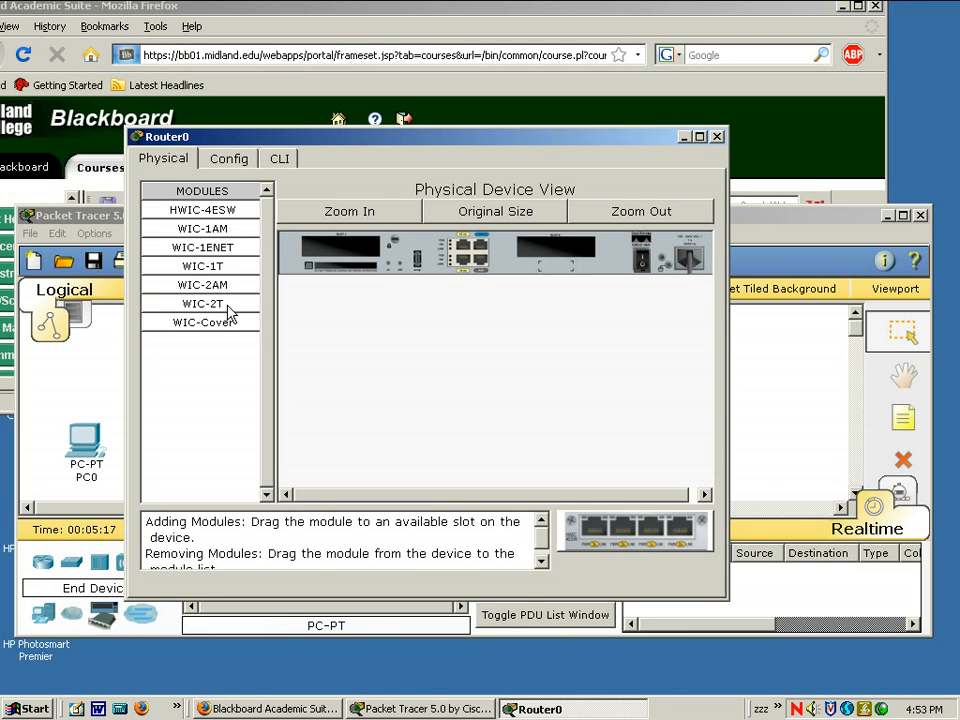
Install the WIC-2T serial module and the WIC-1ENET Ethernet module in Router0's slots
{"action": "left_click", "coordinate": [202, 303]}
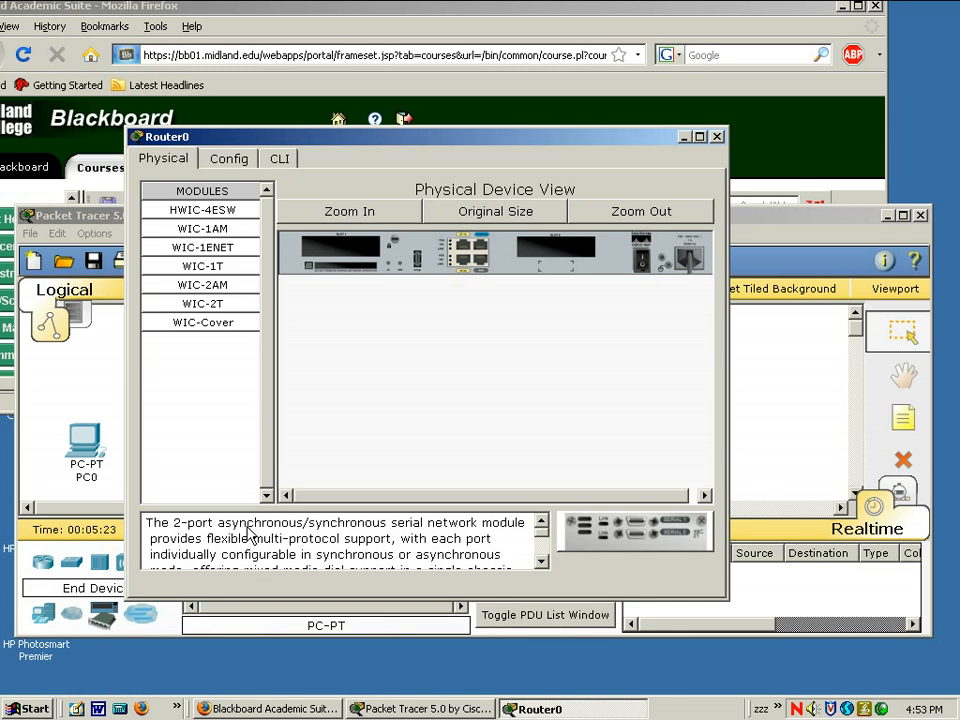
{"action": "mouse_move", "coordinate": [358, 533]}
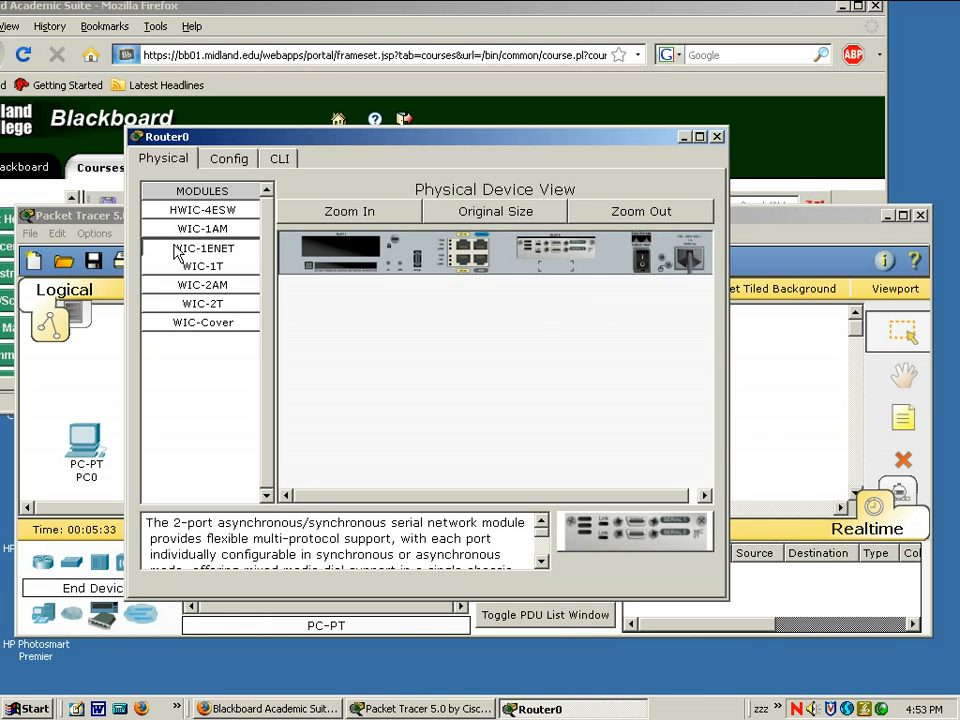
{"action": "left_click", "coordinate": [204, 247]}
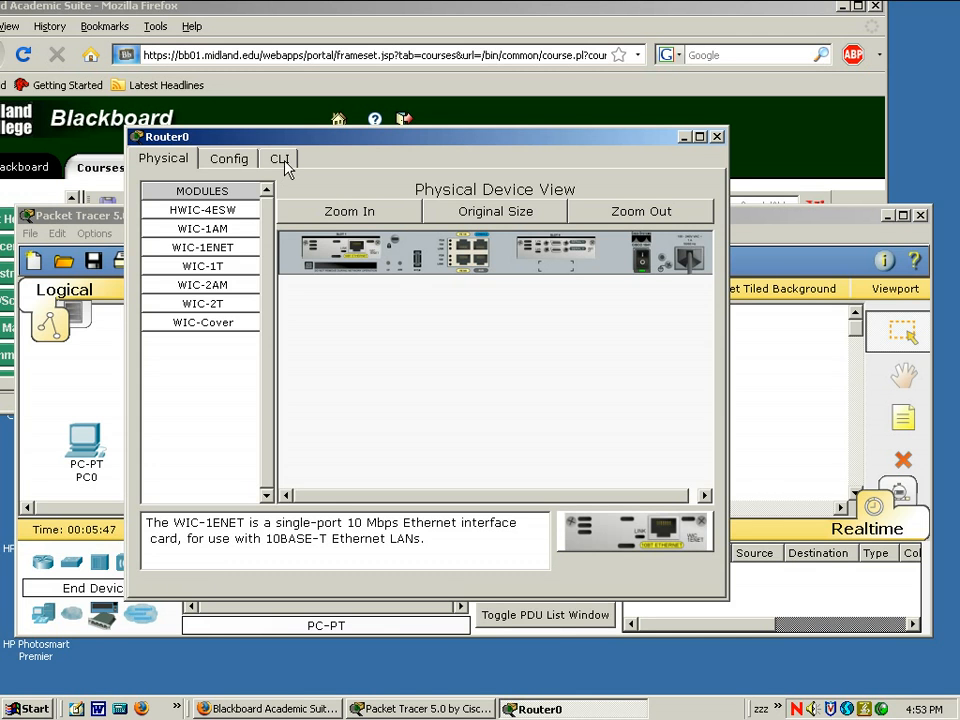
View Router0's CLI boot output showing the new interfaces, then close its window
{"action": "left_click", "coordinate": [280, 158]}
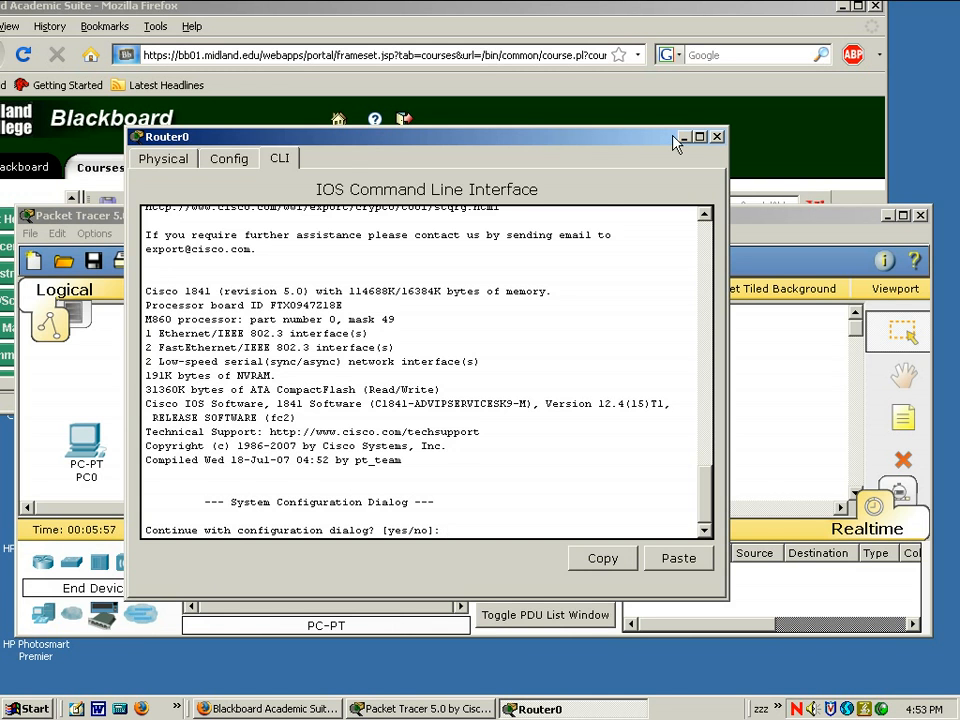
{"action": "left_click", "coordinate": [717, 136]}
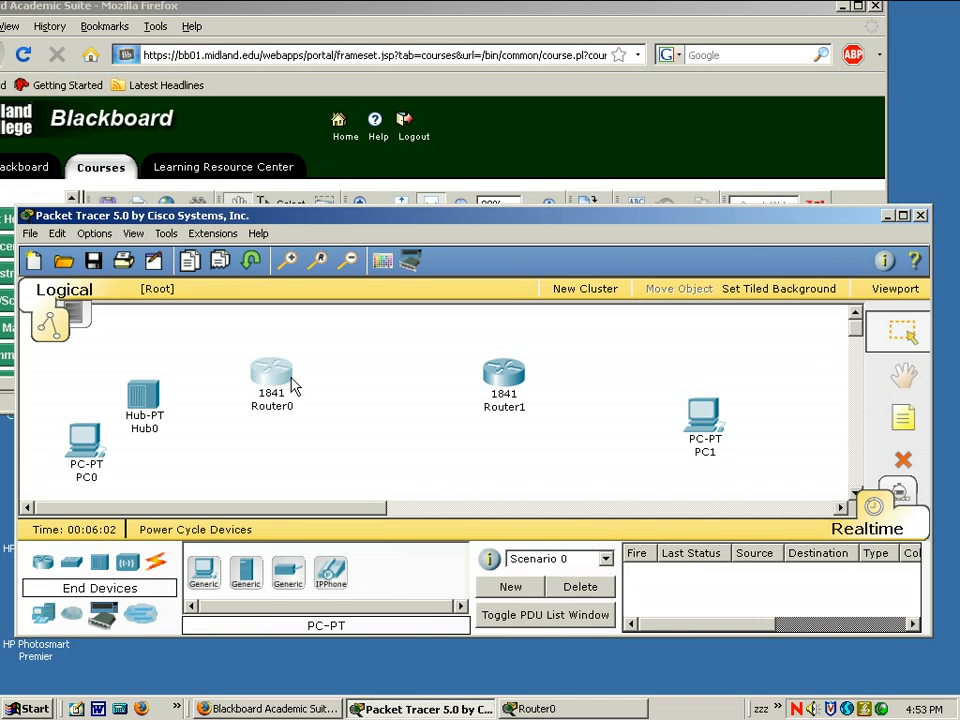
Open Router1, dismiss the power warning, add WIC-1ENET and WIC-2T modules, and close it
{"action": "double_click", "coordinate": [504, 373]}
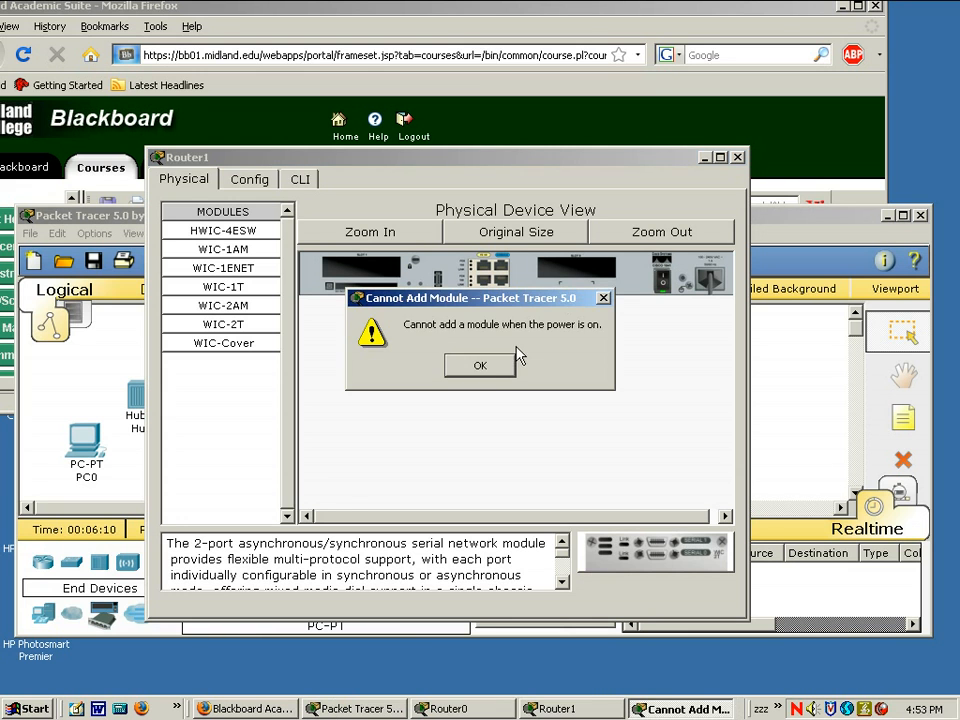
{"action": "left_click", "coordinate": [480, 365]}
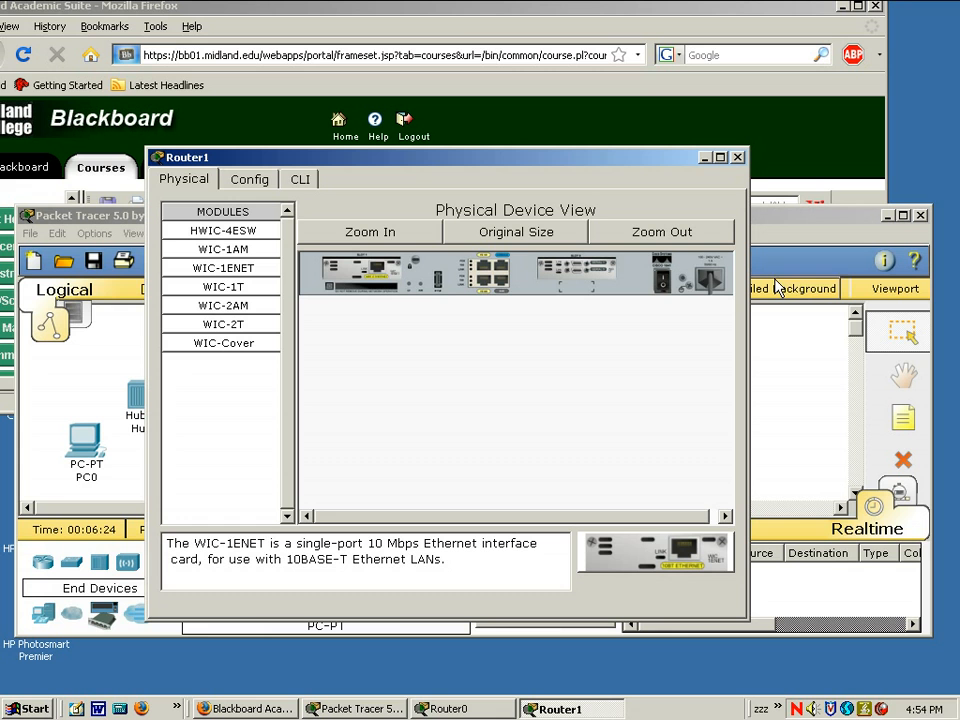
{"action": "mouse_move", "coordinate": [678, 278]}
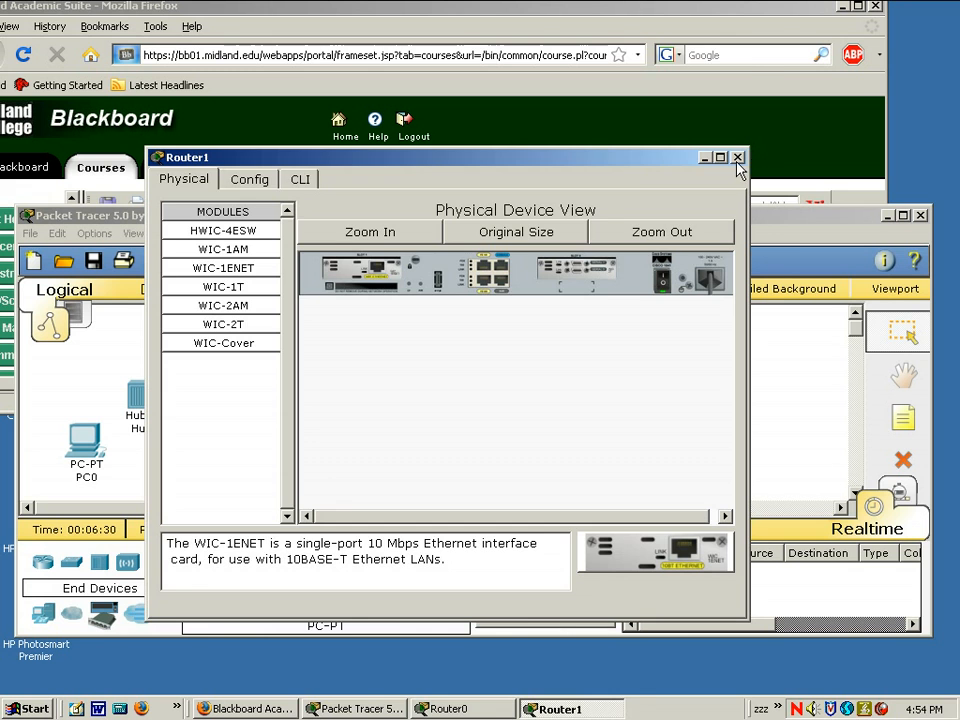
{"action": "left_click", "coordinate": [738, 157]}
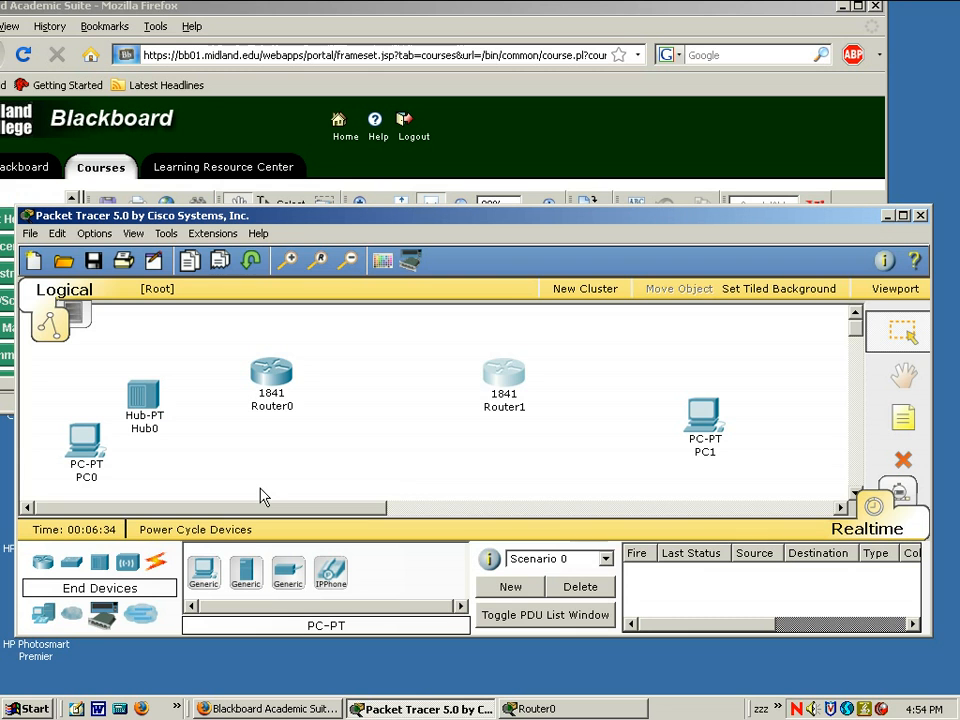
{"action": "mouse_move", "coordinate": [85, 455]}
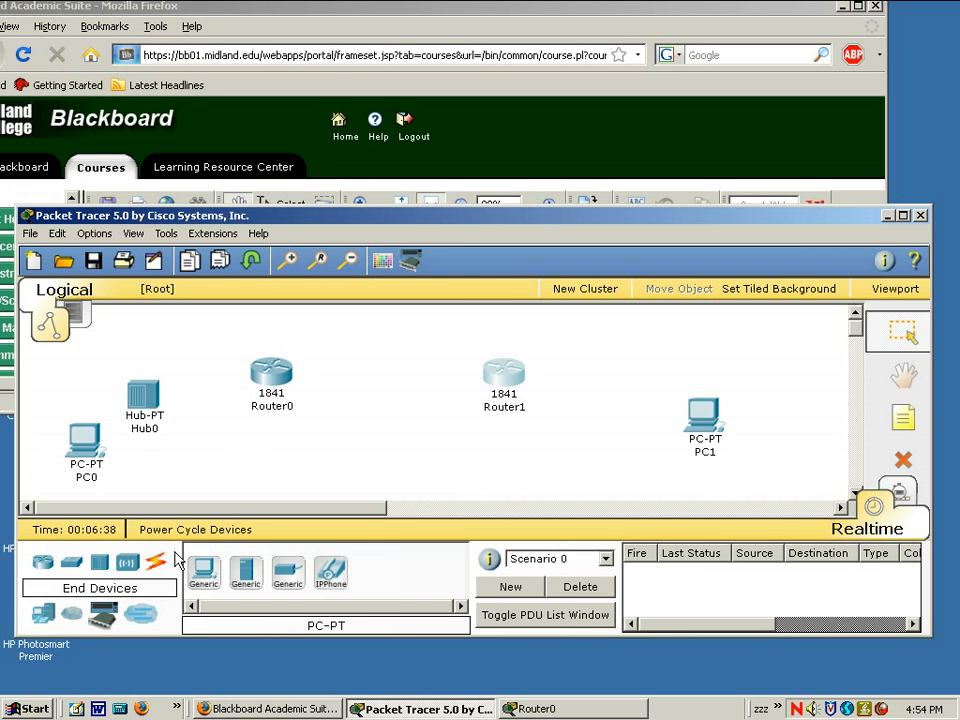
Run console cables from PC0 to Router0's Console port and from PC1 to Router1
{"action": "left_click", "coordinate": [157, 562]}
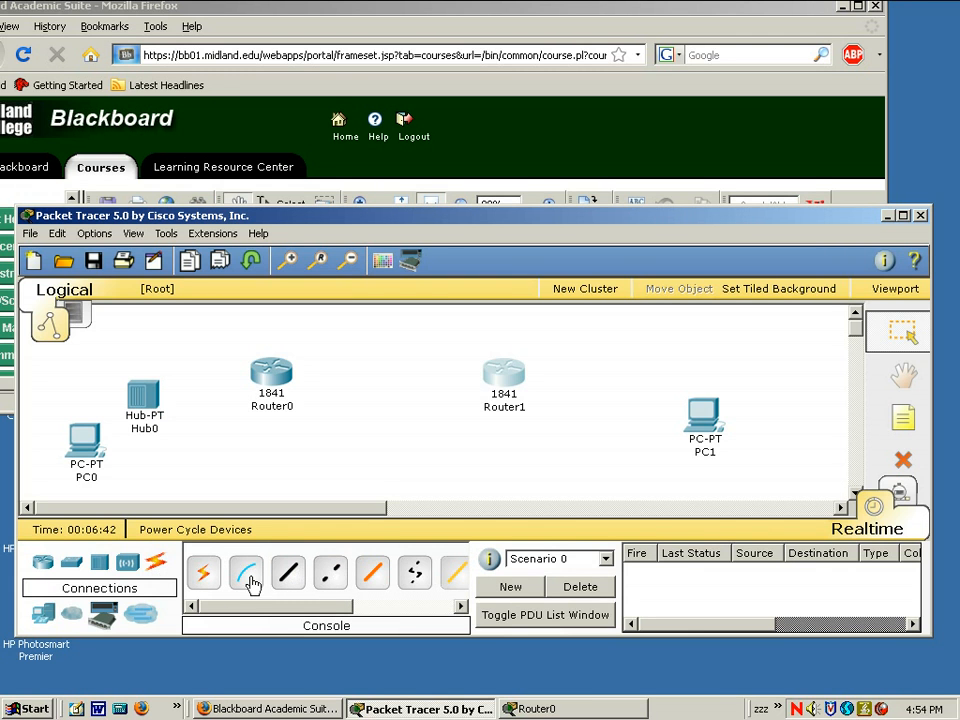
{"action": "left_click", "coordinate": [288, 572]}
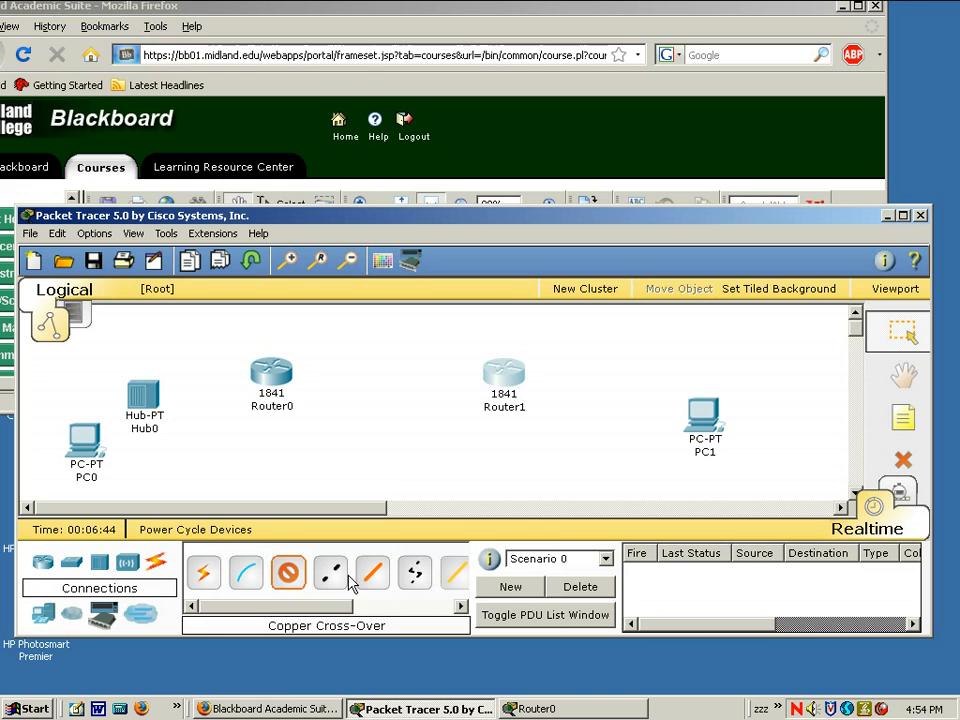
{"action": "mouse_move", "coordinate": [455, 572]}
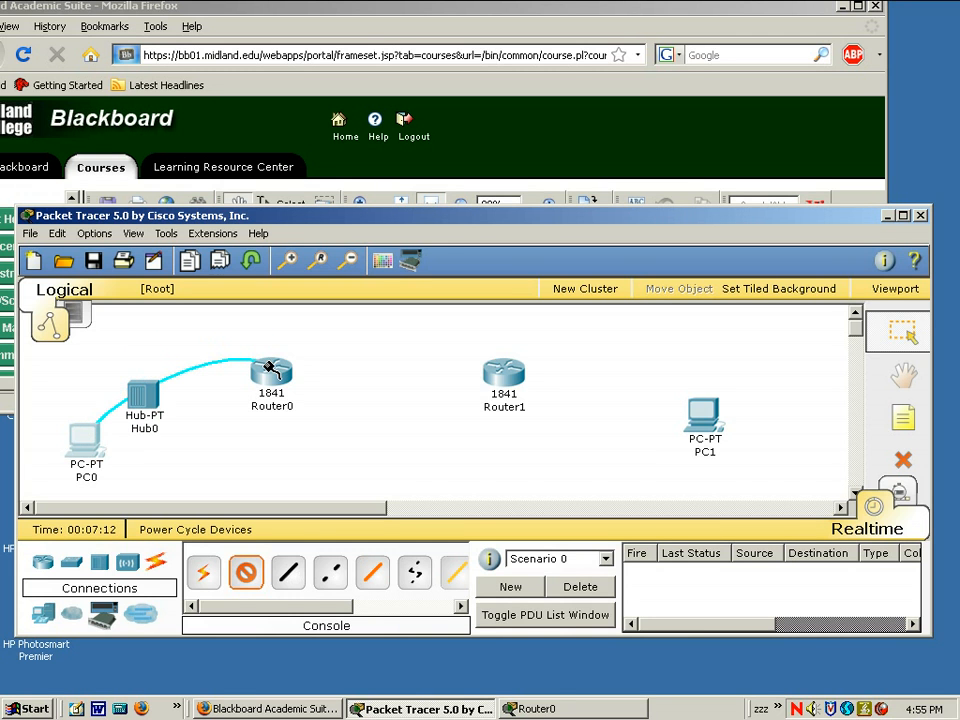
{"action": "left_click", "coordinate": [271, 373]}
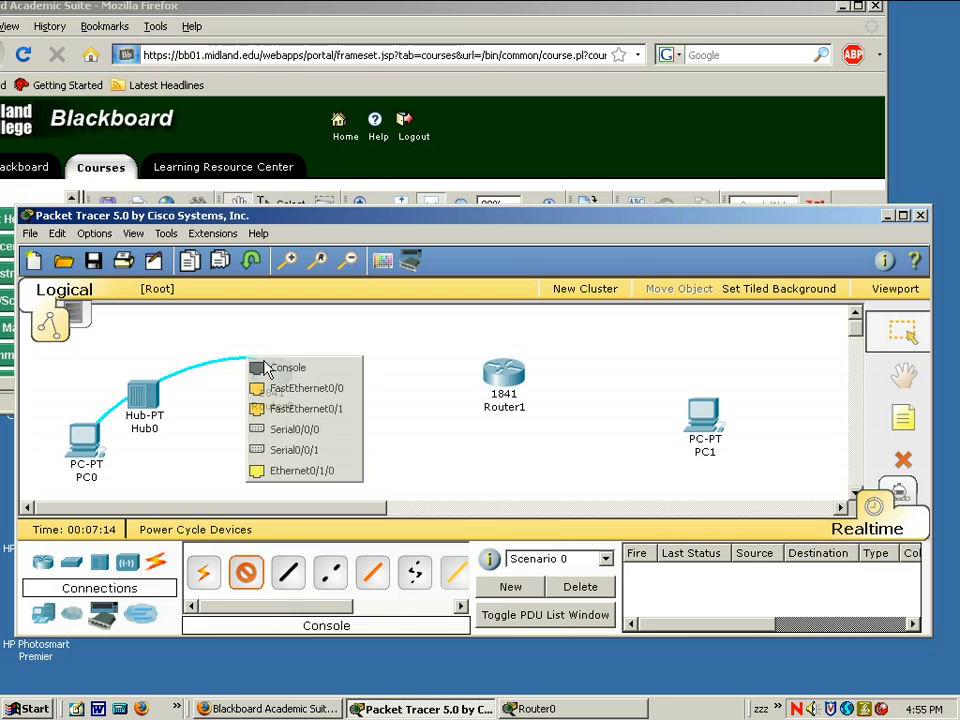
{"action": "left_click", "coordinate": [290, 367]}
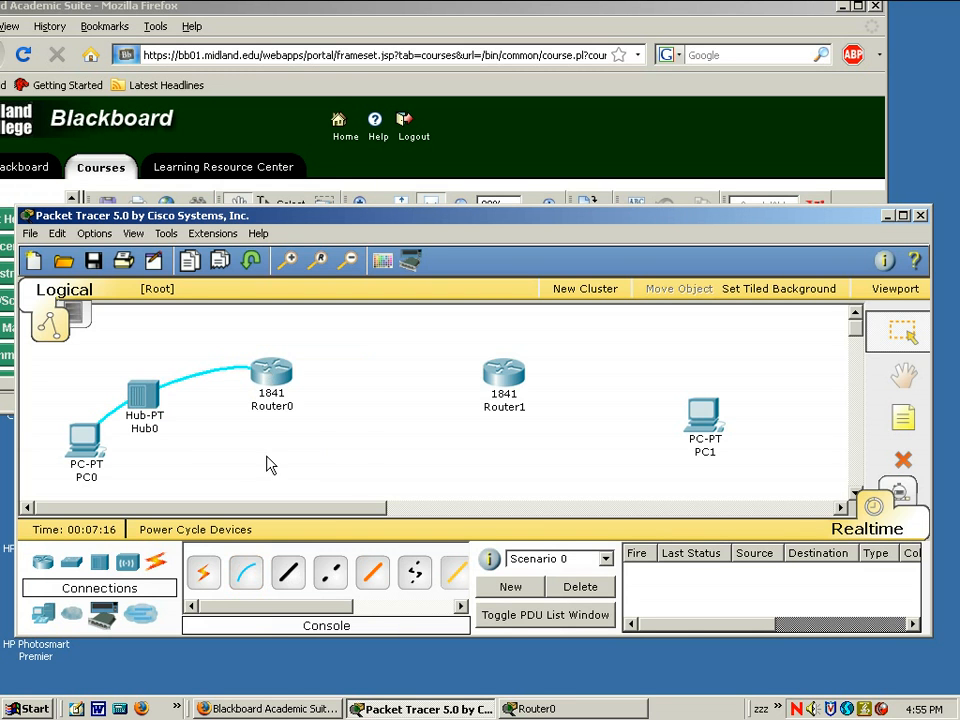
{"action": "left_click", "coordinate": [245, 572]}
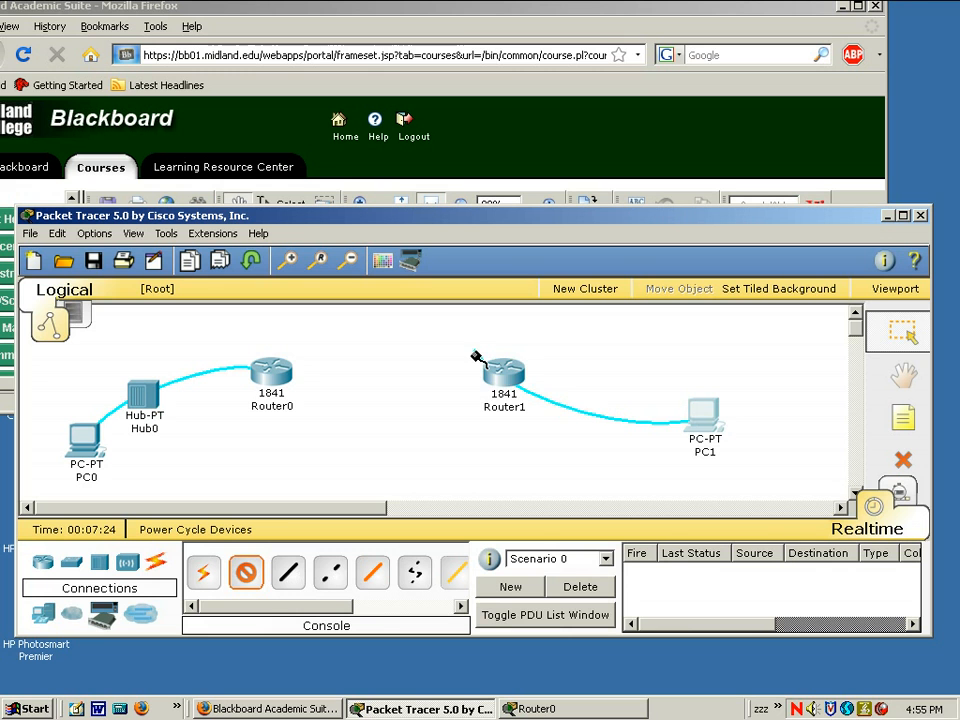
{"action": "left_click", "coordinate": [497, 370]}
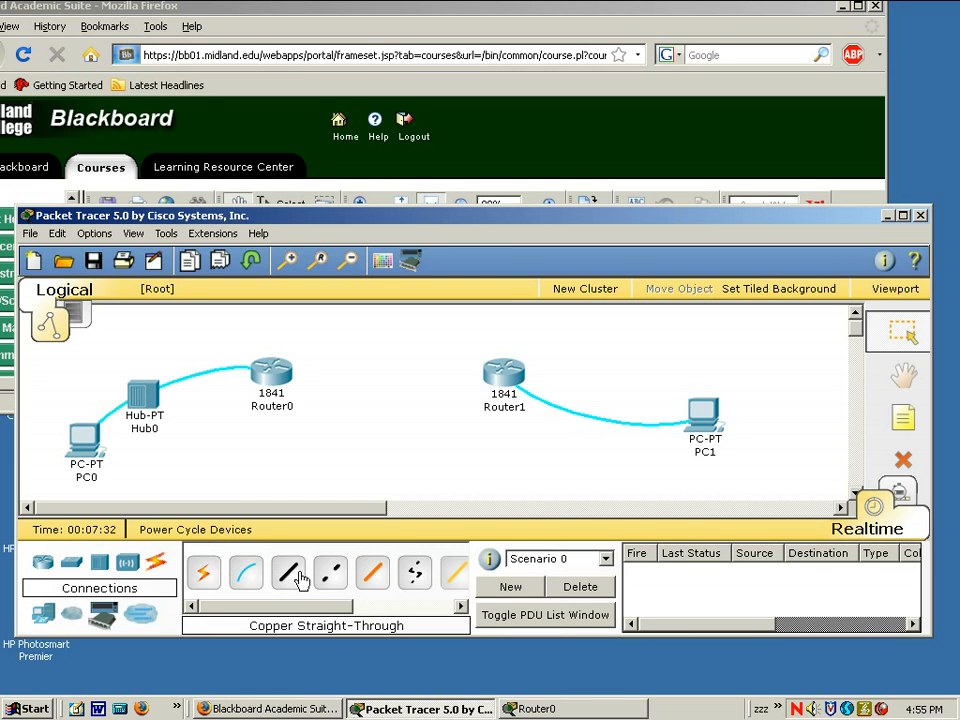
Join PC0, Hub0 and Router0 with straight-through copper, and PC1 to Router1 with crossover
{"action": "left_click", "coordinate": [288, 572]}
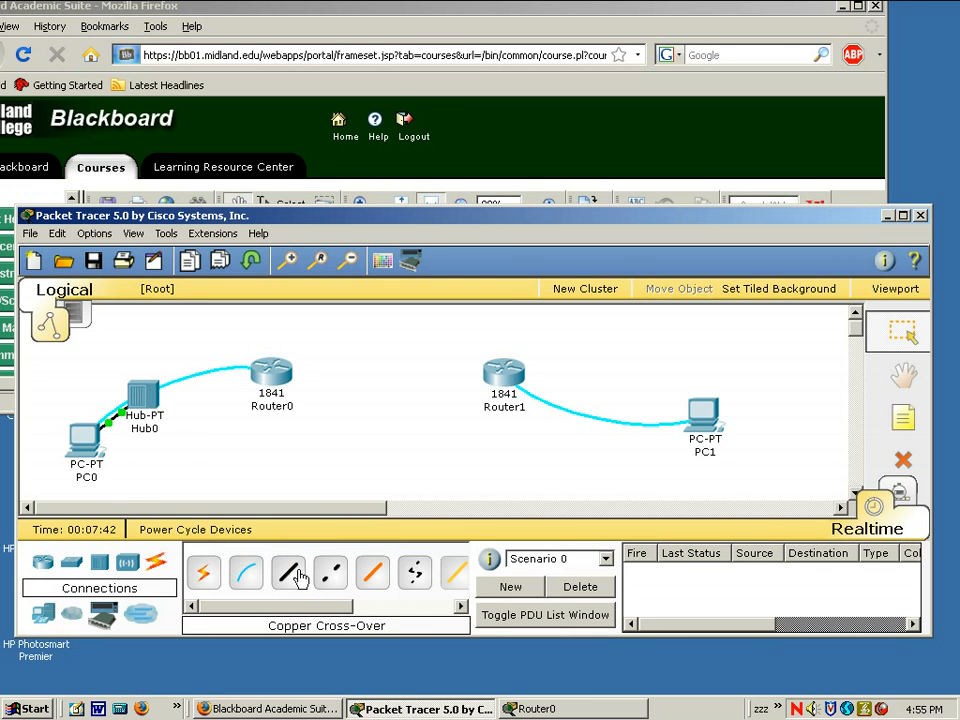
{"action": "left_click", "coordinate": [288, 572]}
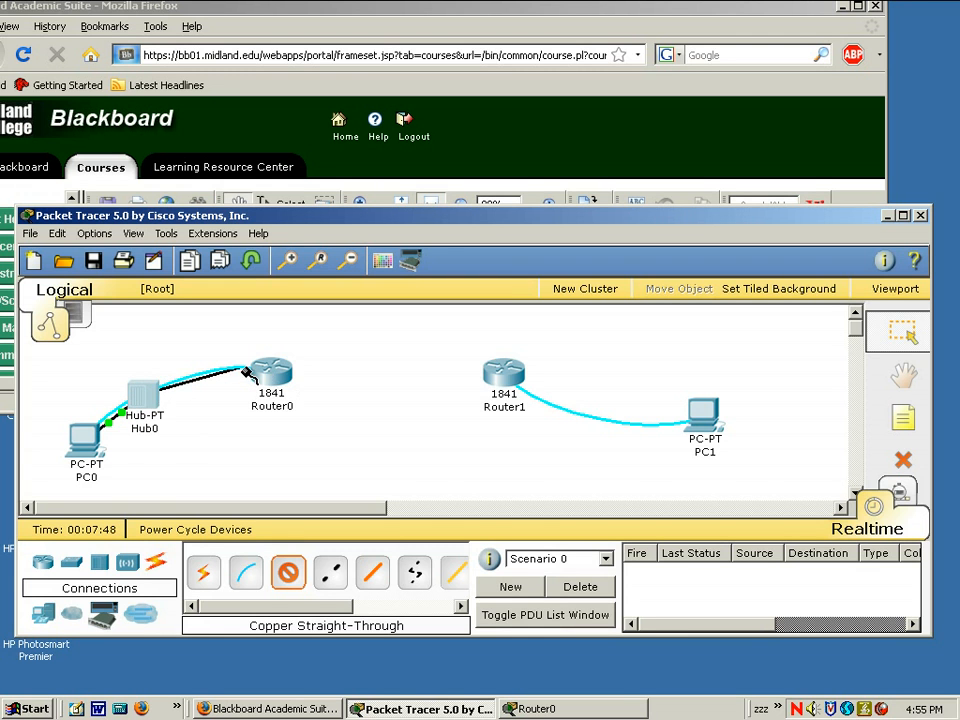
{"action": "left_click", "coordinate": [270, 375]}
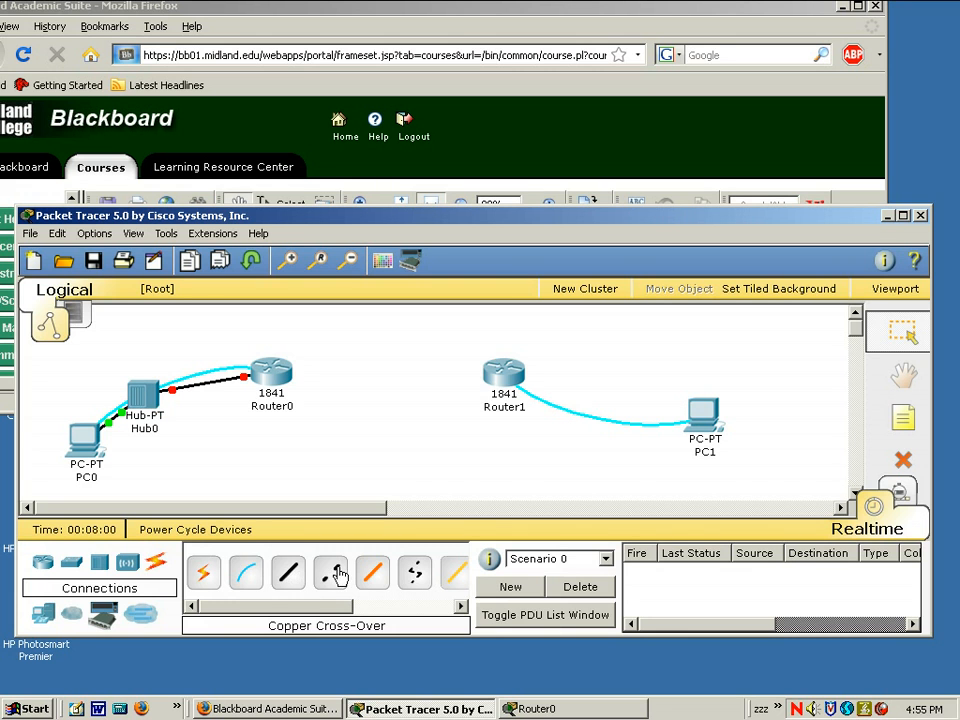
{"action": "left_click", "coordinate": [330, 572]}
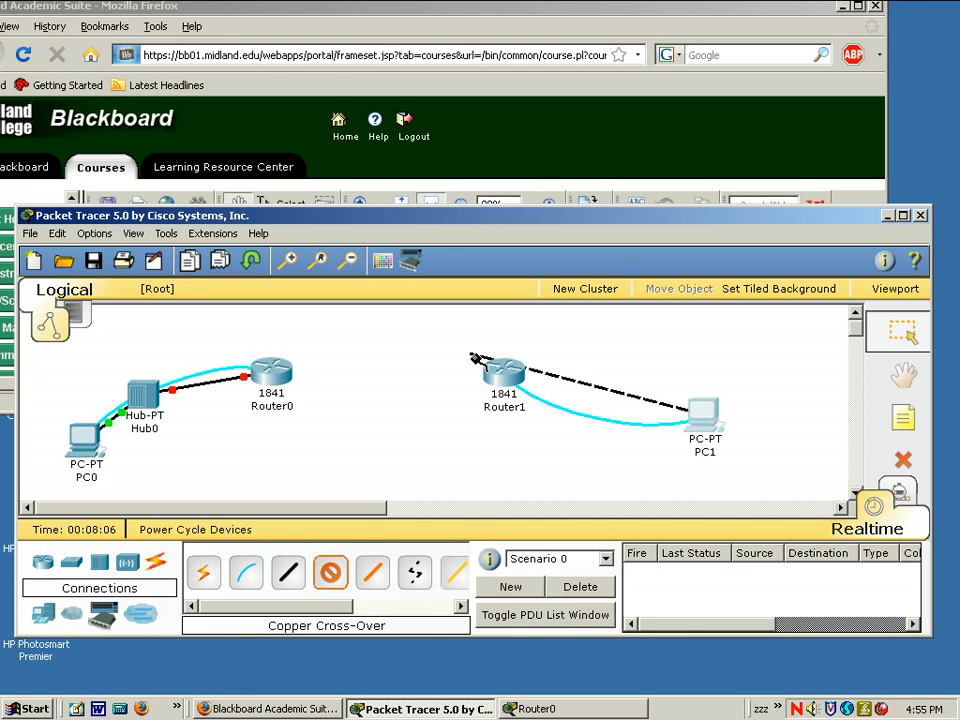
{"action": "left_click", "coordinate": [497, 372]}
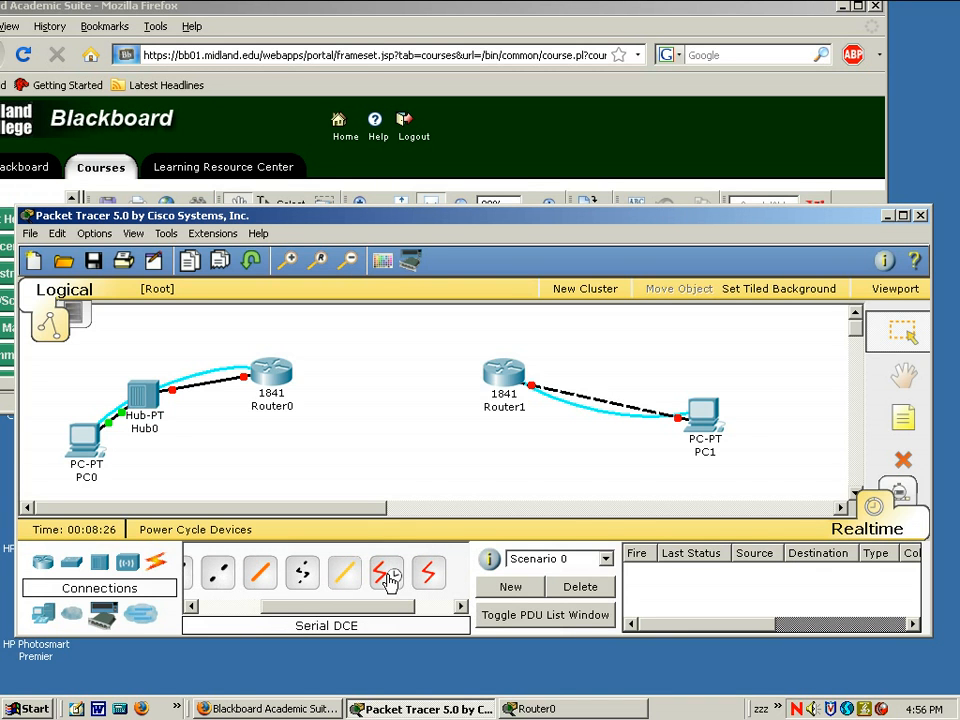
Connect Router0 to Router1's Serial0/0/0 port with a Serial DCE cable
{"action": "left_click", "coordinate": [386, 572]}
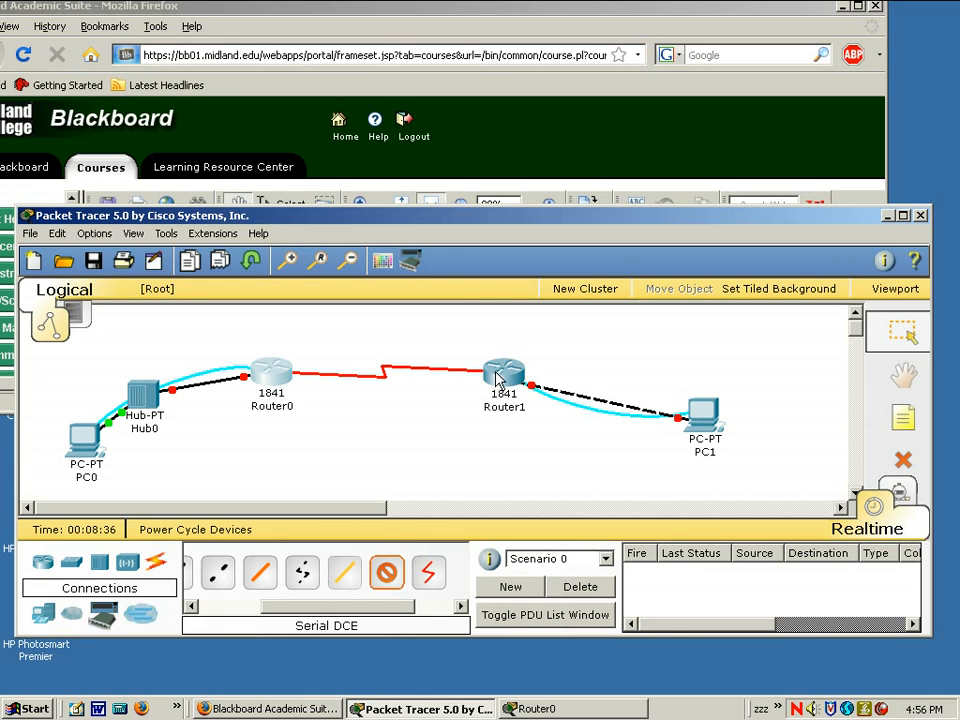
{"action": "left_click", "coordinate": [503, 378]}
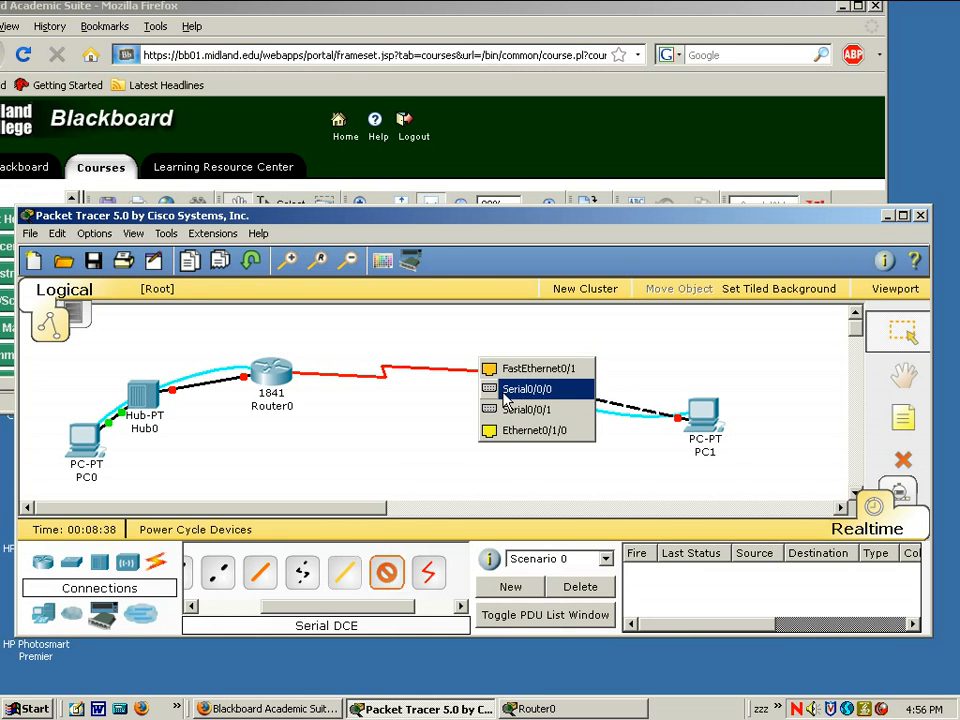
{"action": "left_click", "coordinate": [528, 389]}
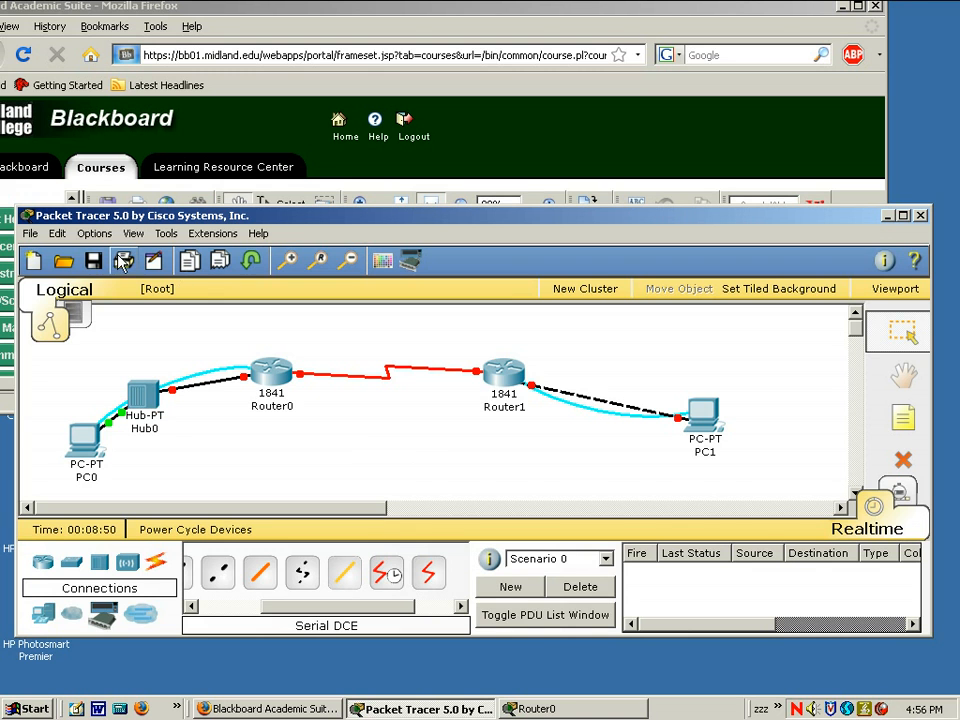
{"action": "left_click", "coordinate": [30, 233]}
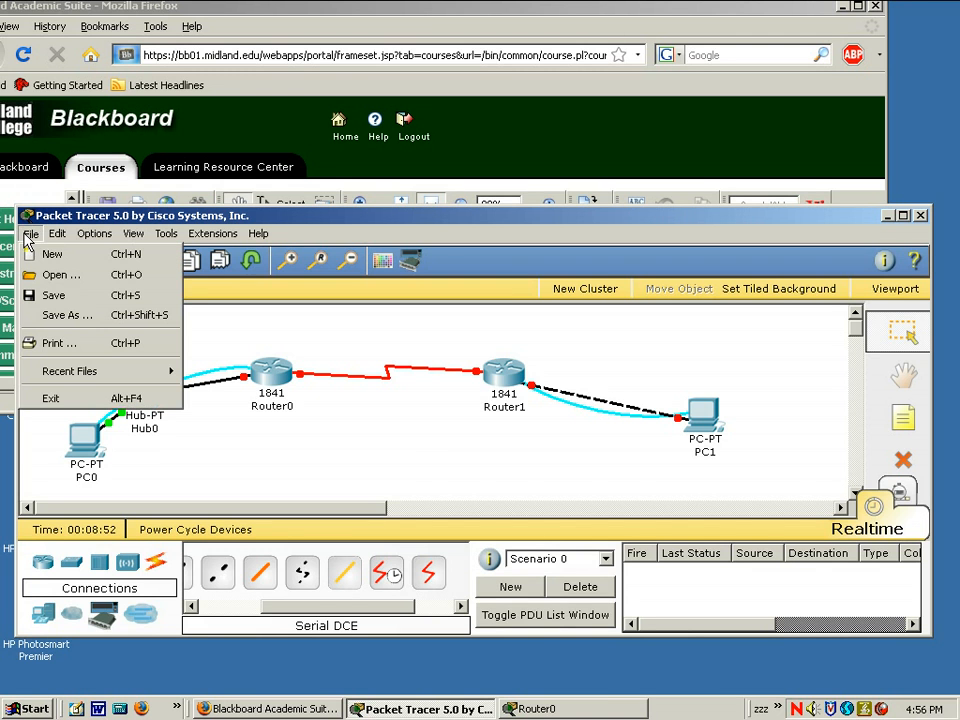
{"action": "mouse_move", "coordinate": [68, 315]}
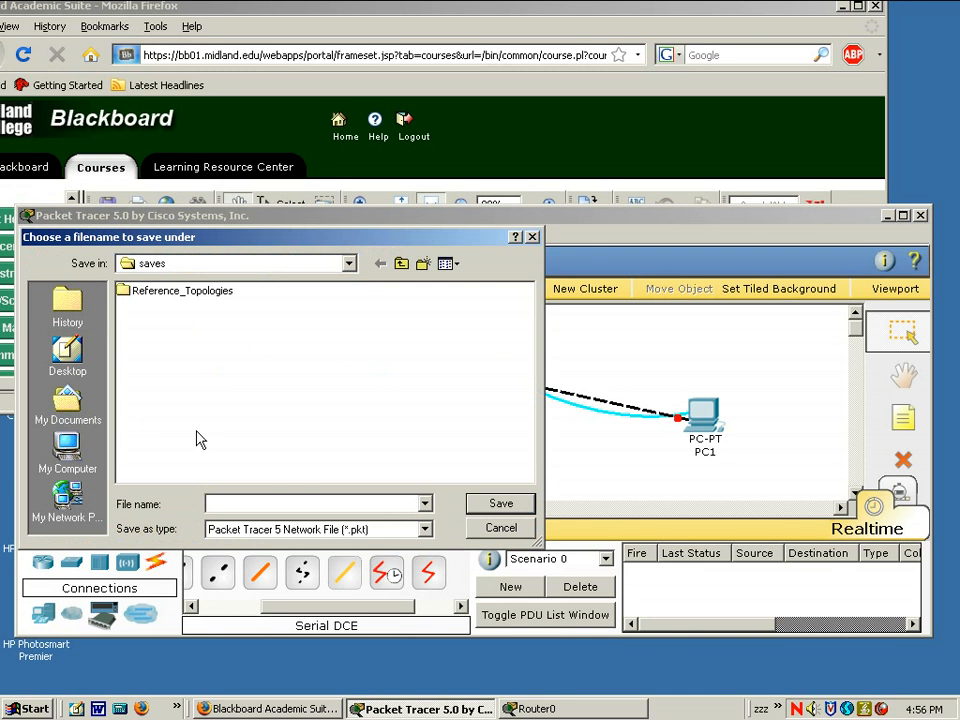
Save the topology to the Desktop as 'Lab 1 Marty.pkt'
{"action": "left_click", "coordinate": [300, 503]}
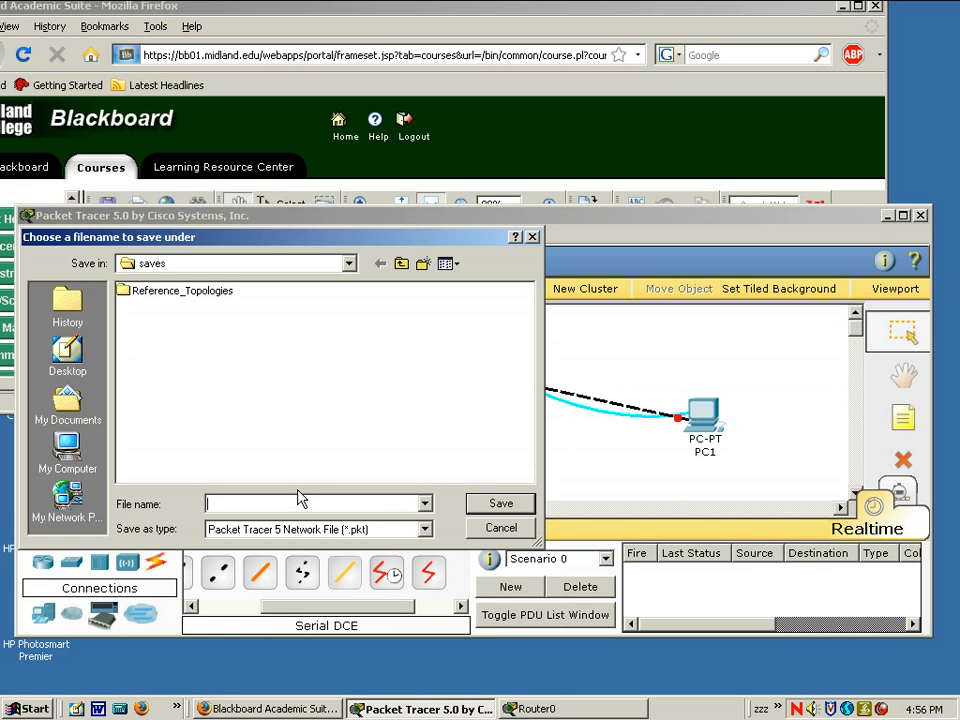
{"action": "type", "text": "Lab 1"}
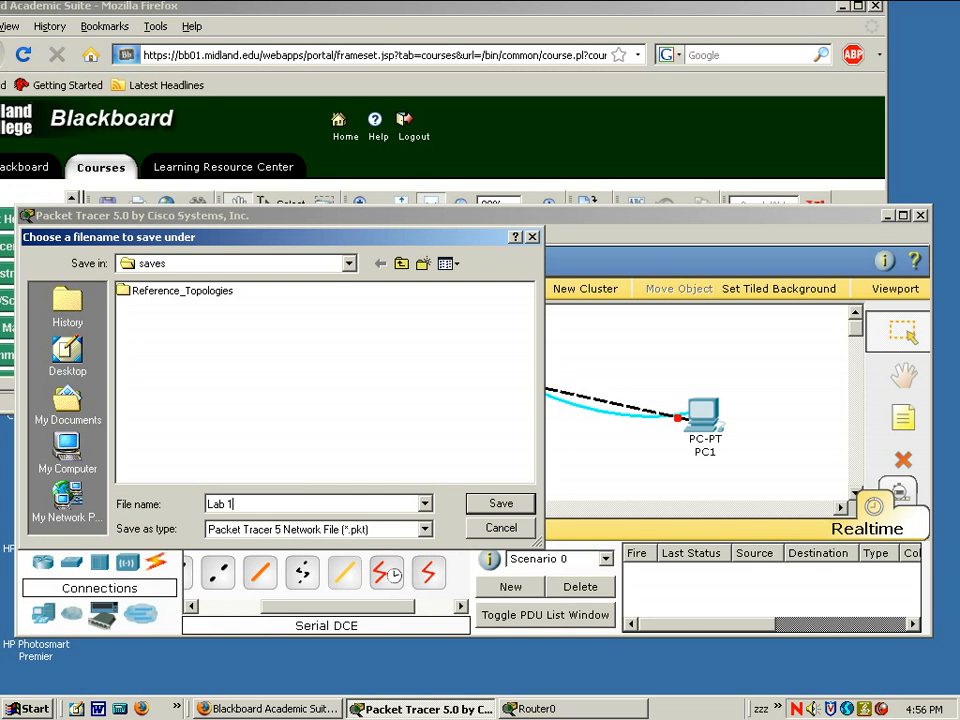
{"action": "type", "text": "Mark"}
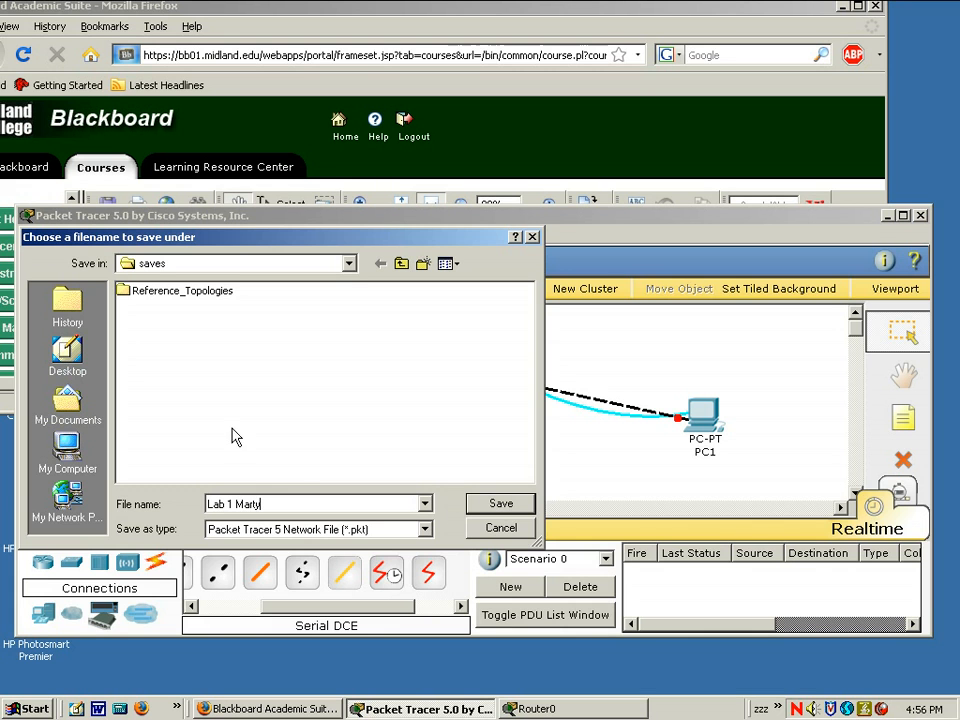
{"action": "mouse_move", "coordinate": [285, 446]}
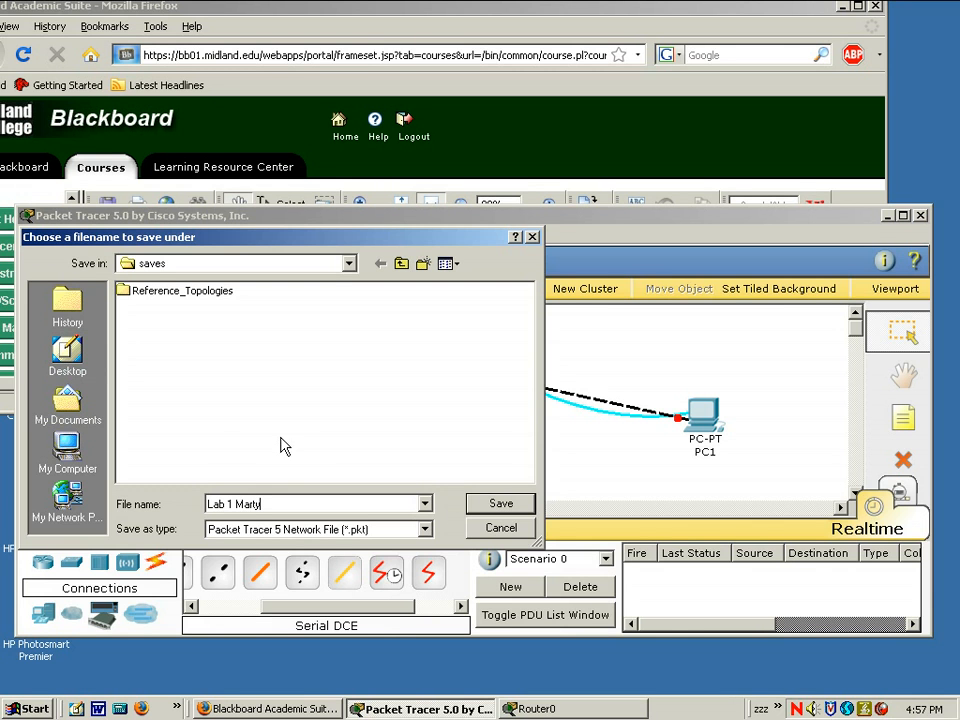
{"action": "left_click", "coordinate": [67, 355]}
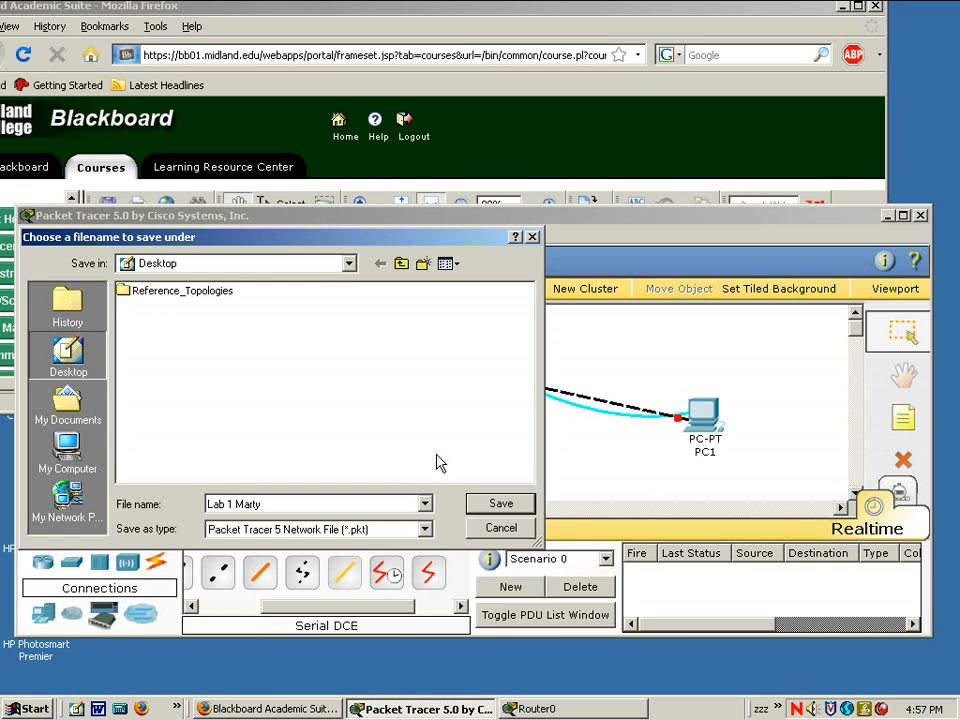
{"action": "left_click", "coordinate": [500, 503]}
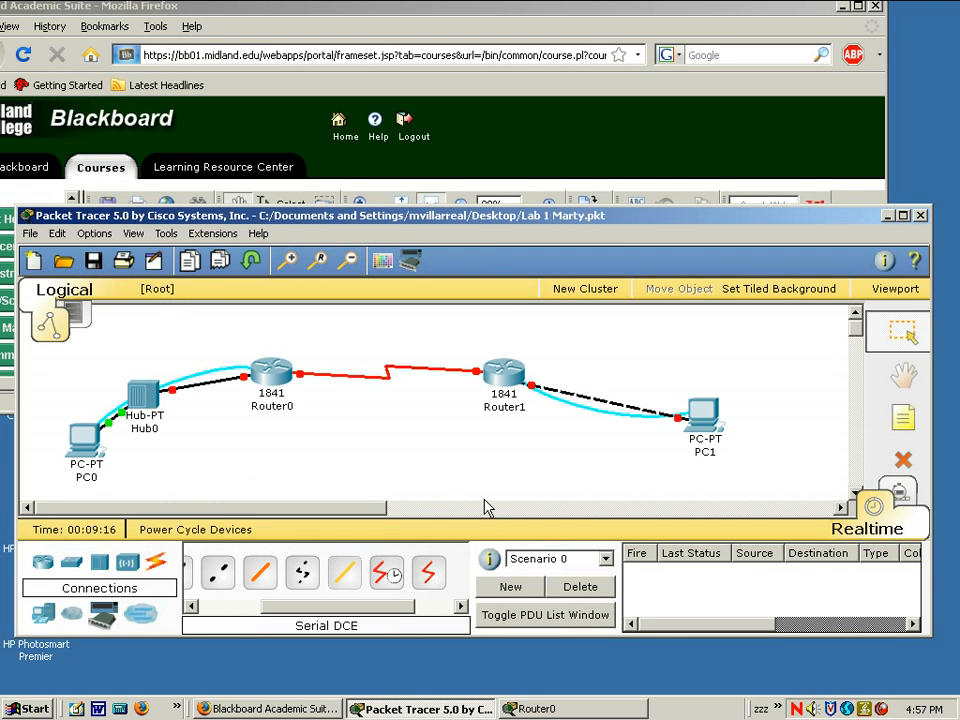